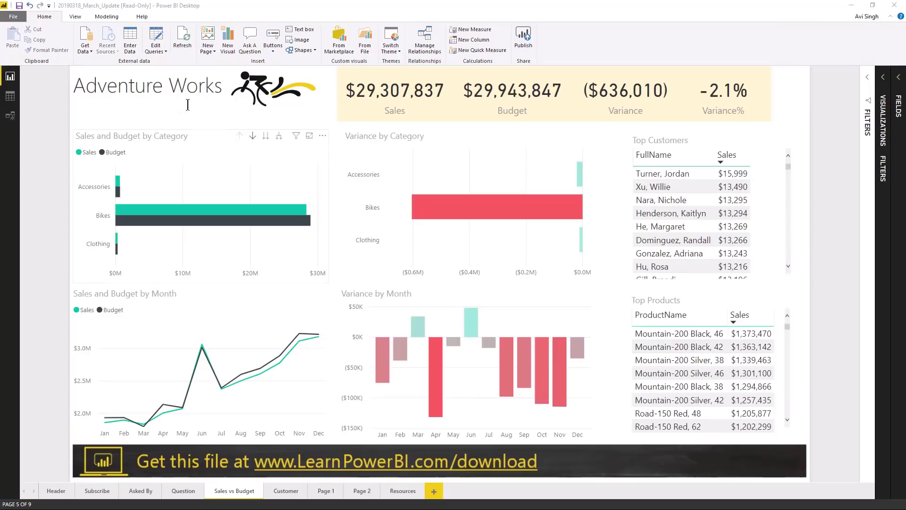
mouse_move(95, 22)
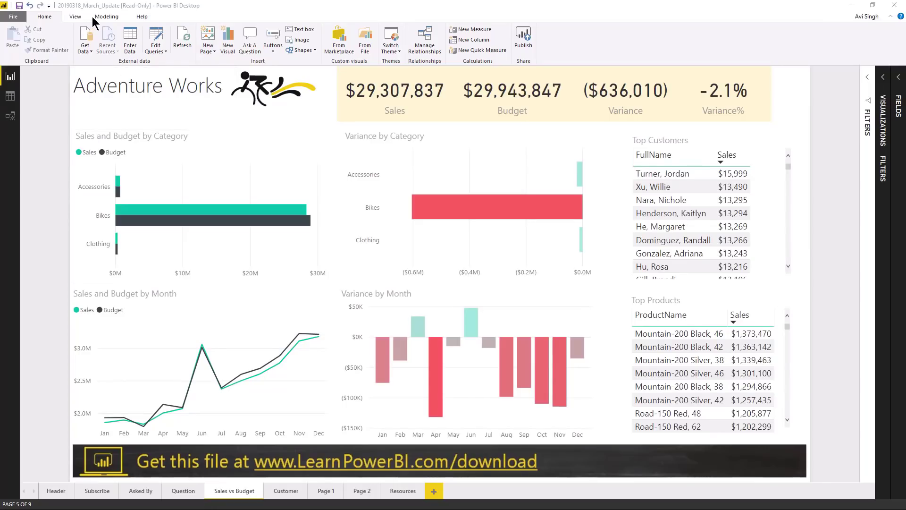
Show the Selection pane from the View ribbon to list the page's visuals.
left_click(76, 16)
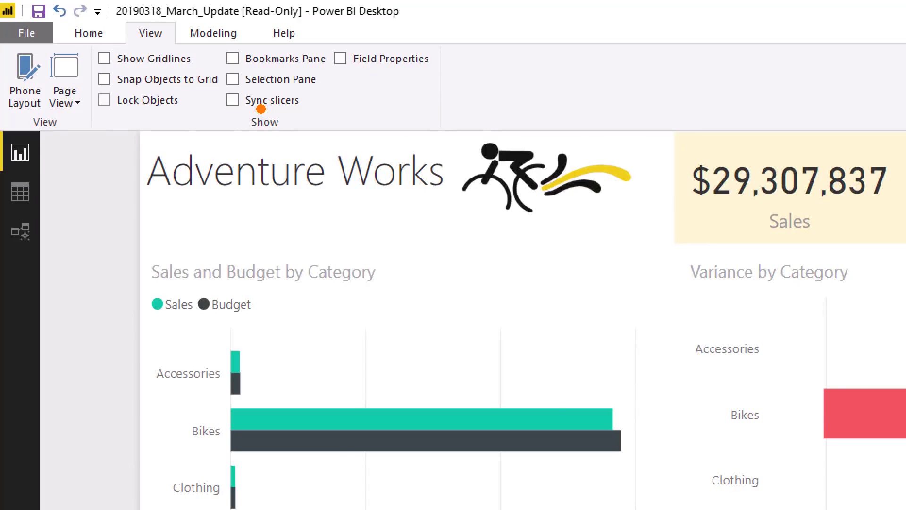
mouse_move(282, 79)
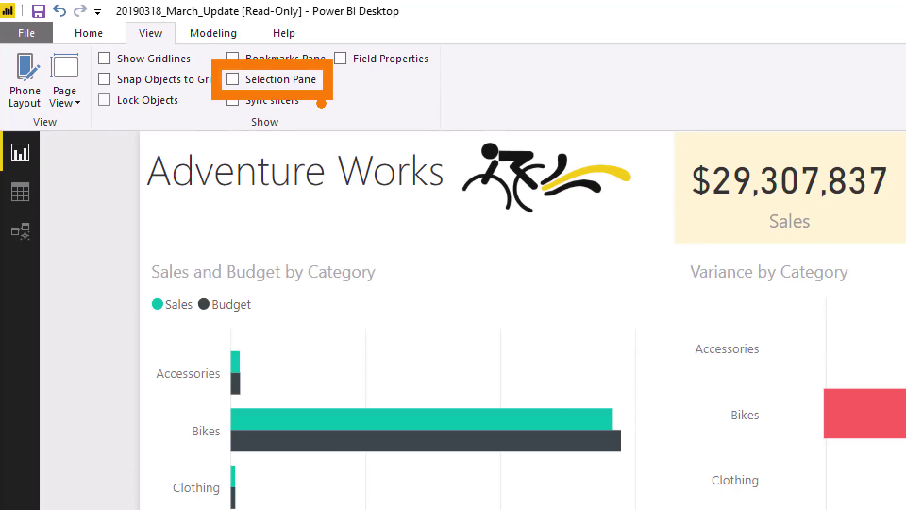
left_click(233, 79)
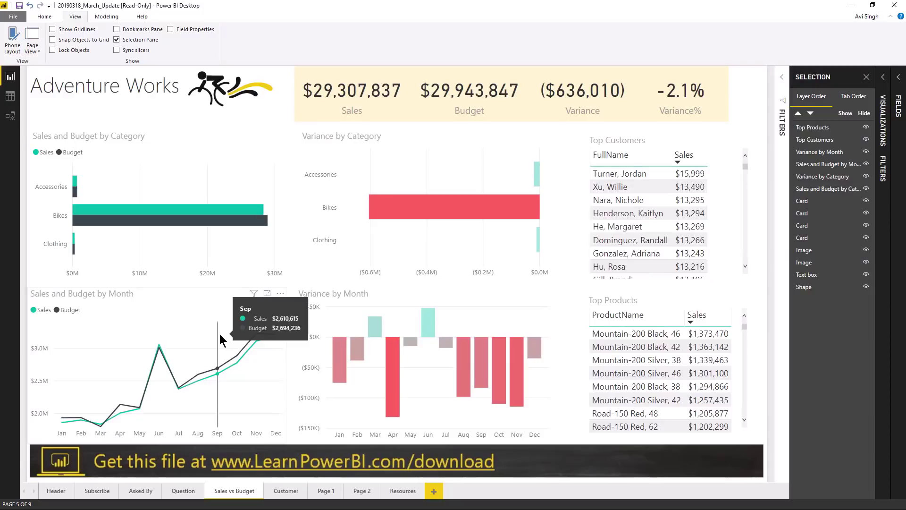
mouse_move(610, 133)
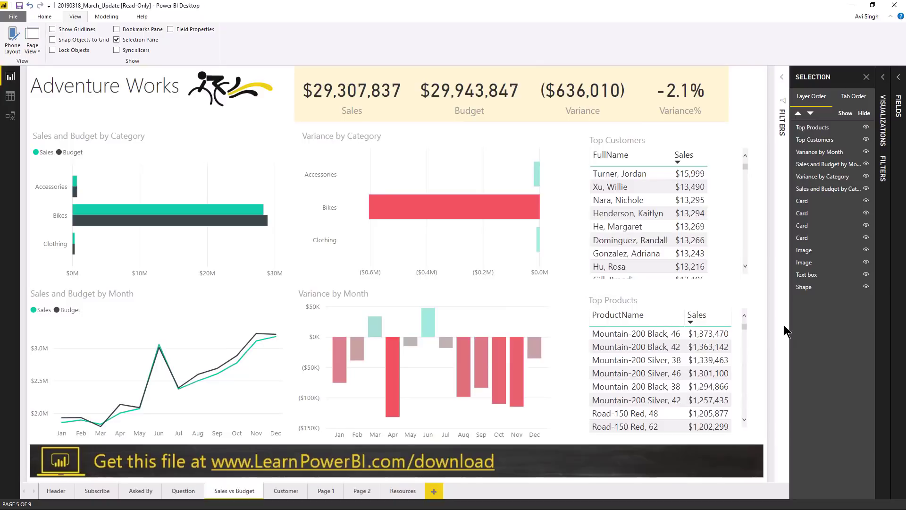
mouse_move(790, 333)
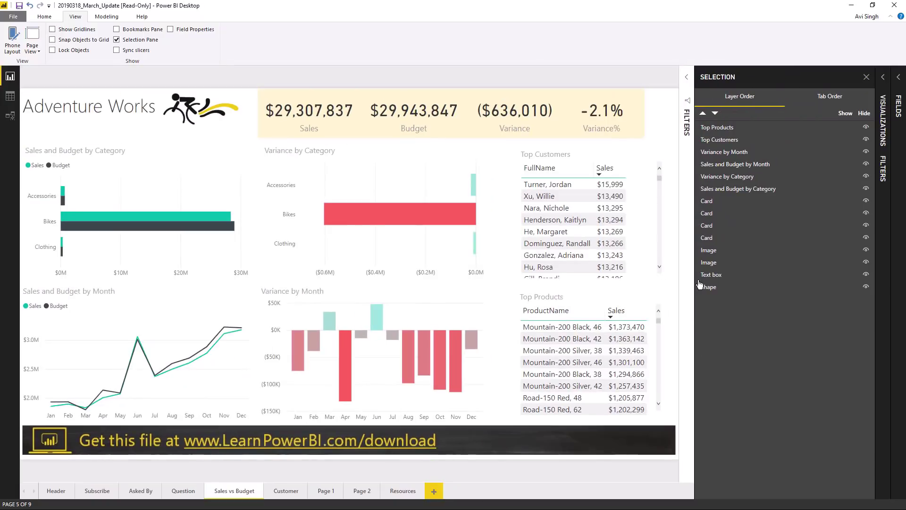
mouse_move(706, 200)
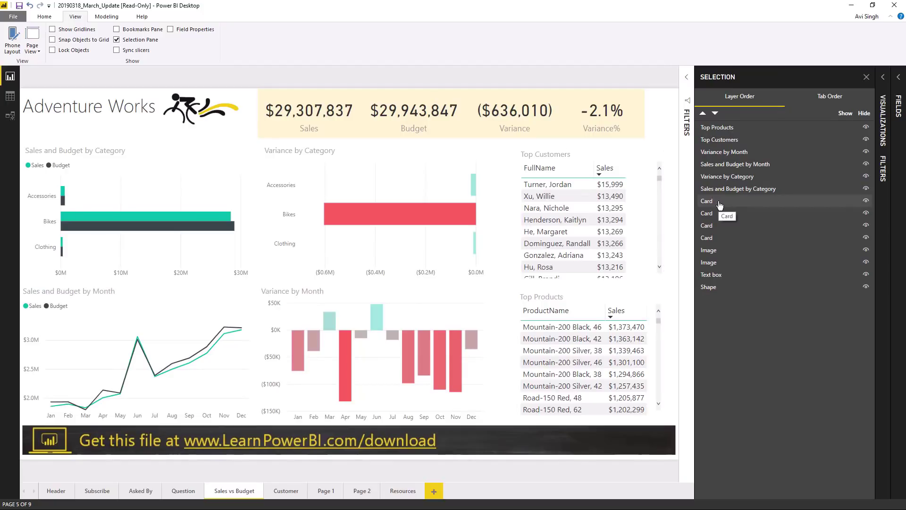
Rename the card to 'Card Variance%' and hide visuals other than Budget, Variance and Top Products.
left_click(706, 201)
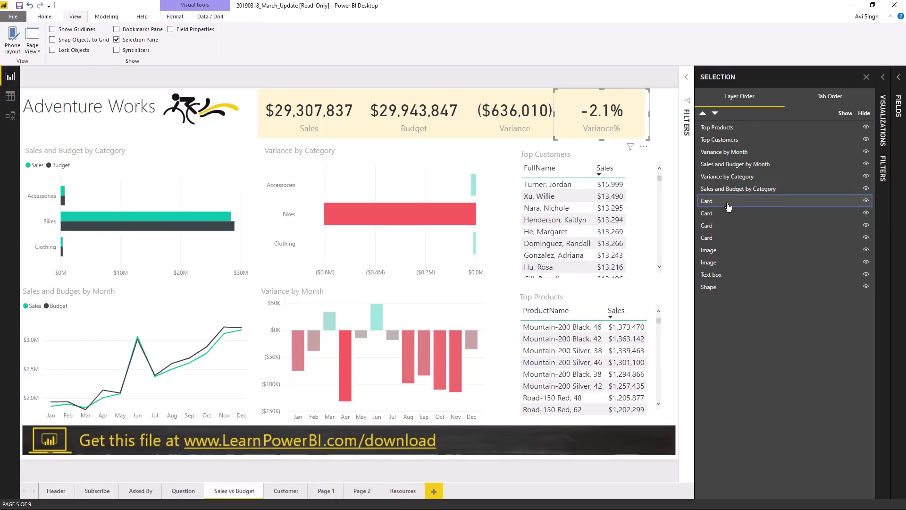
left_click(728, 200)
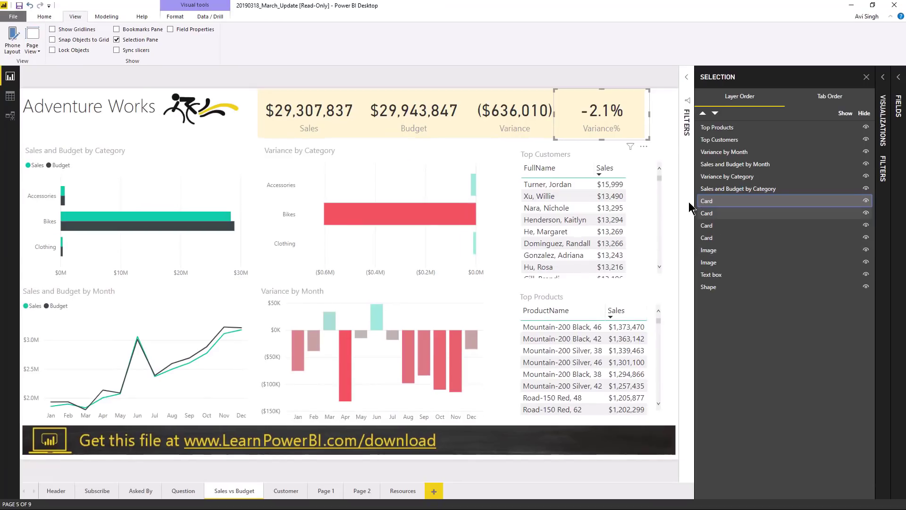
double_click(706, 200)
type(" Variance%")
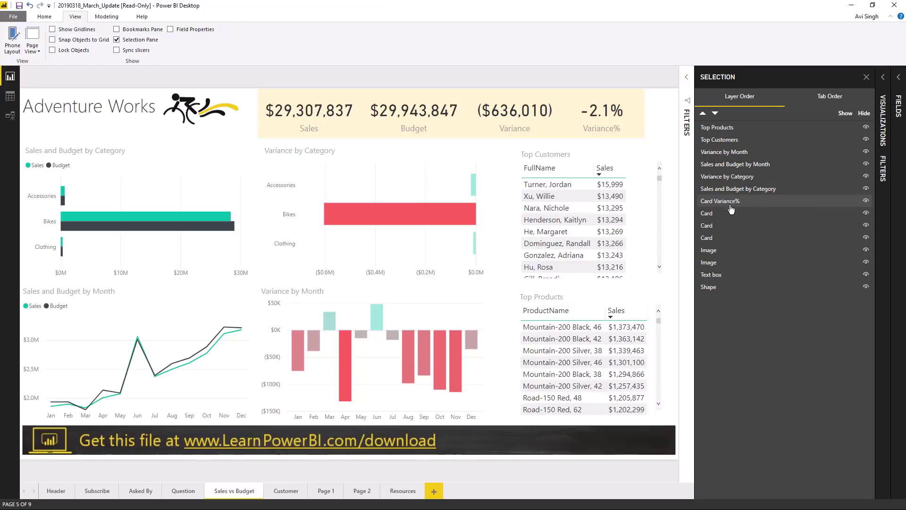
left_click(706, 212)
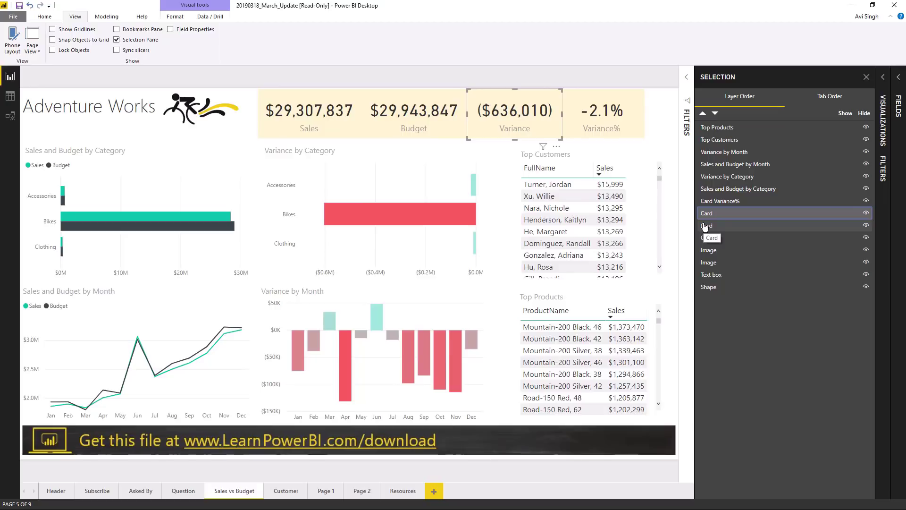
left_click(707, 237)
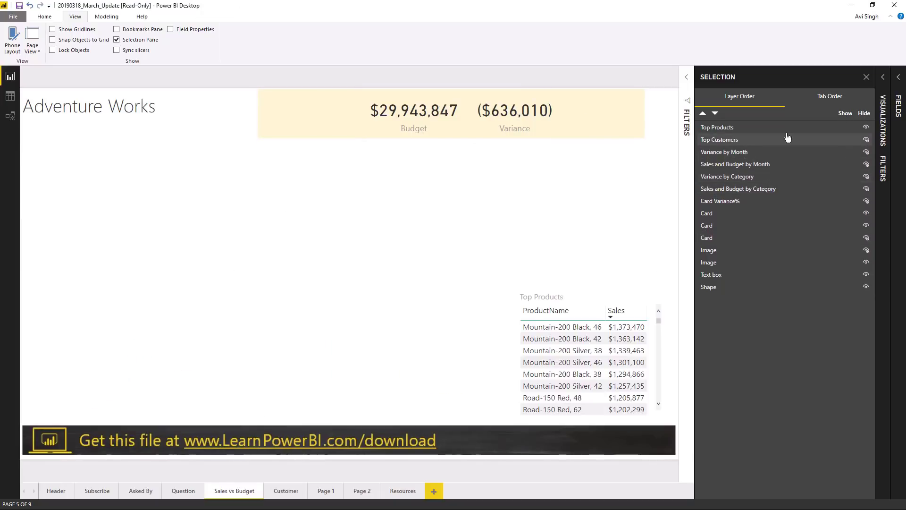
Switch to the report page containing the CustomerCity map.
left_click(285, 491)
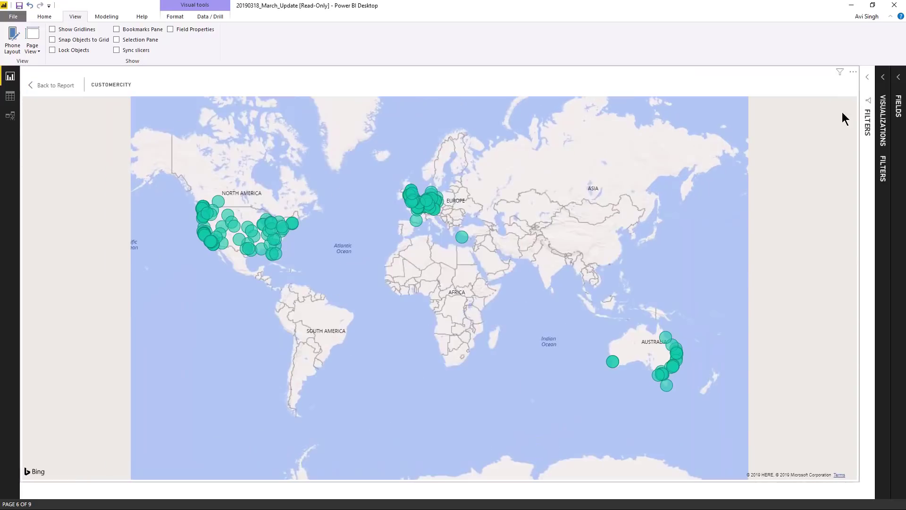
Show the CustomerCity map's Format options and expand the bubble size settings.
left_click(882, 76)
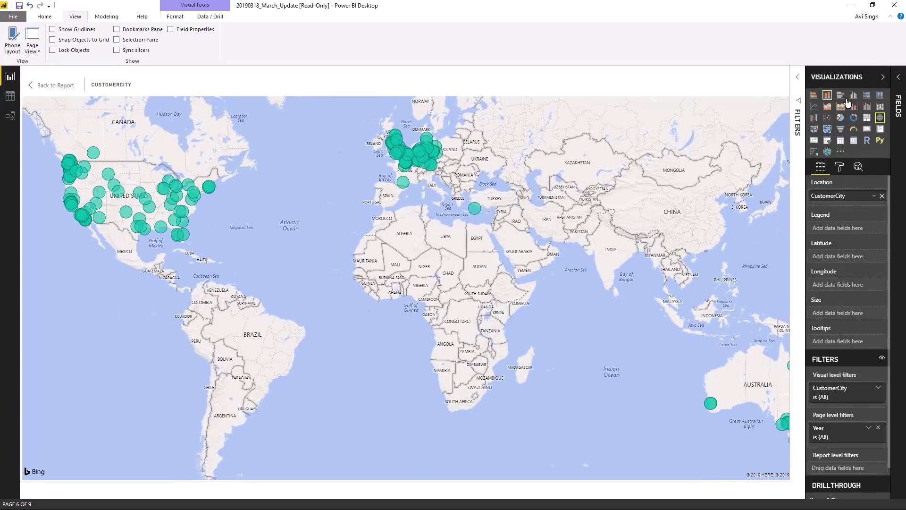
left_click(839, 166)
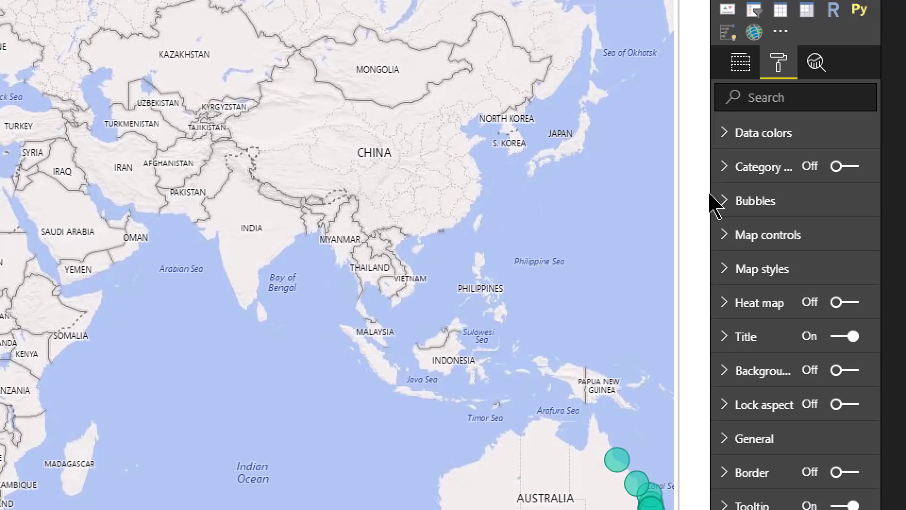
left_click(753, 200)
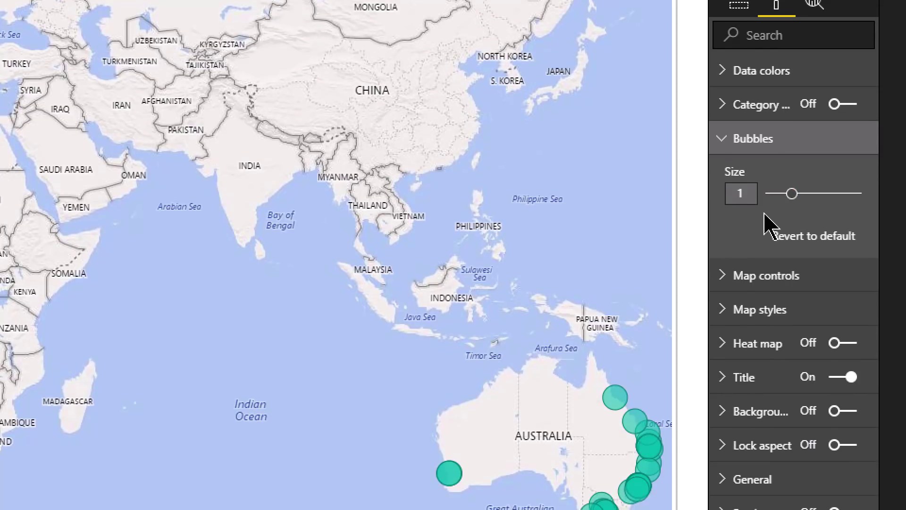
Shrink the bubbles to dots, enlarge them to 26, then revert bubble size to default.
left_click(791, 193)
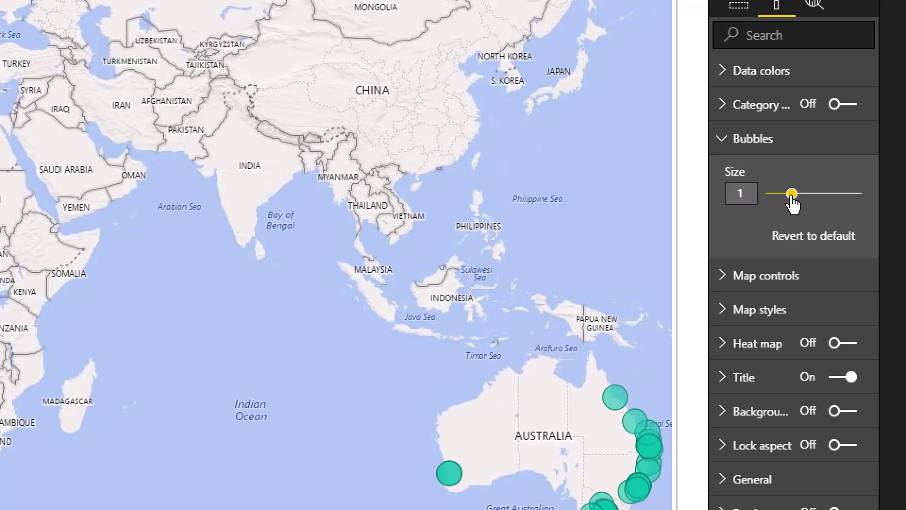
left_click_drag(793, 194, 784, 194)
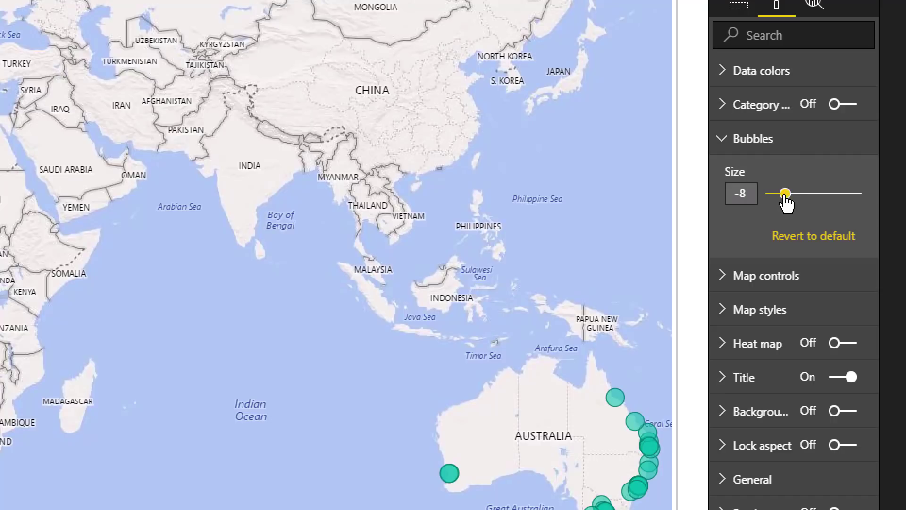
left_click_drag(784, 192, 777, 193)
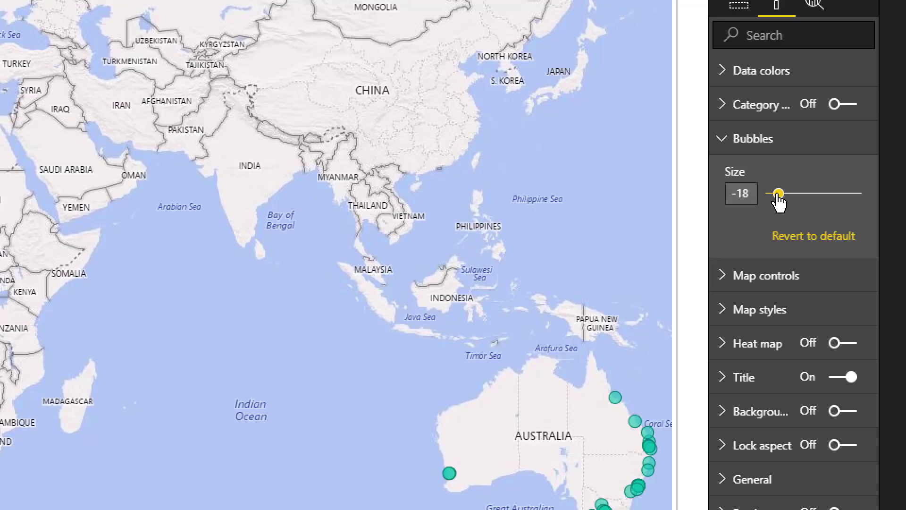
left_click_drag(777, 193, 772, 193)
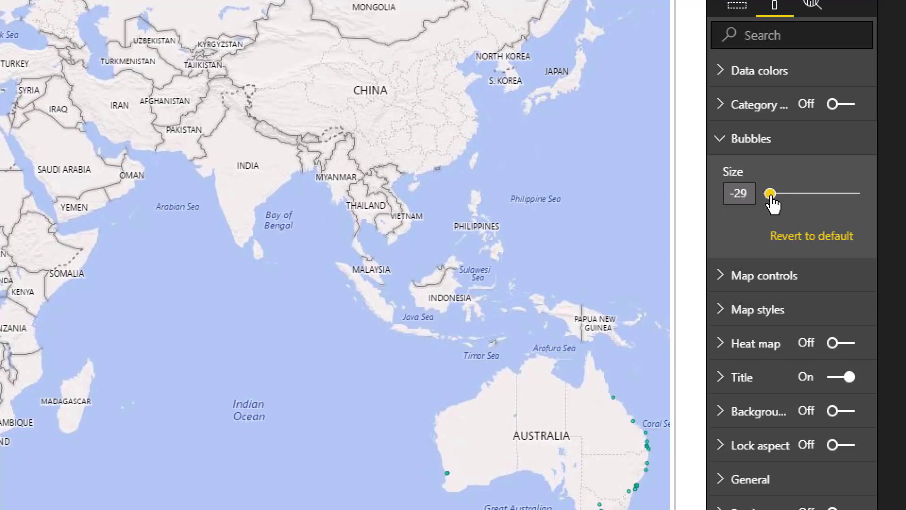
left_click_drag(769, 194, 800, 194)
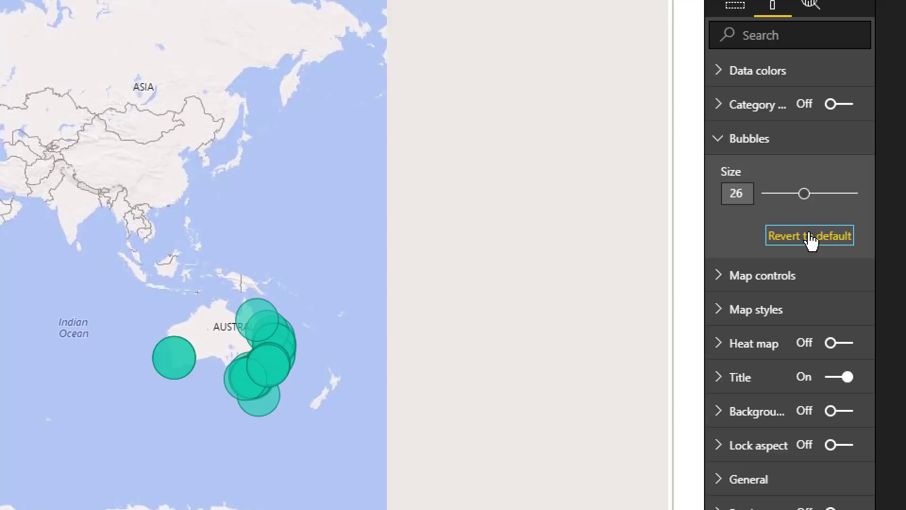
left_click(809, 235)
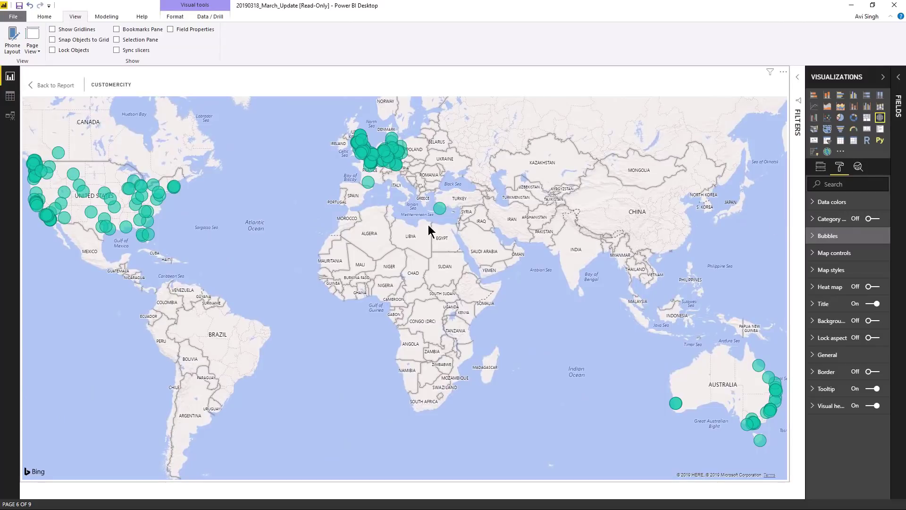
mouse_move(397, 287)
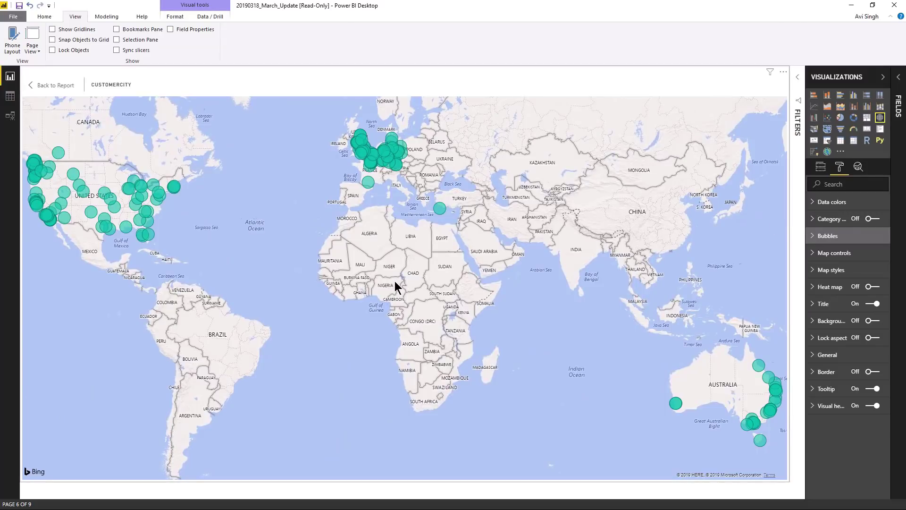
mouse_move(273, 272)
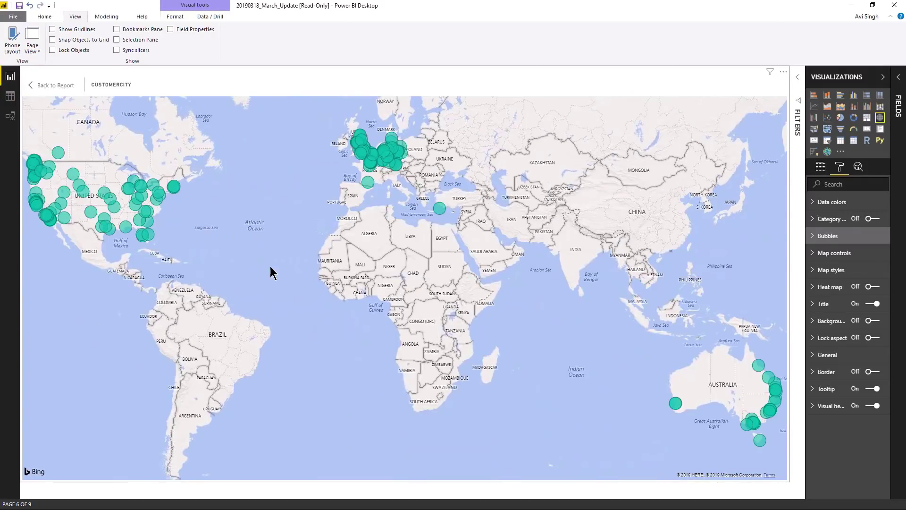
mouse_move(760, 319)
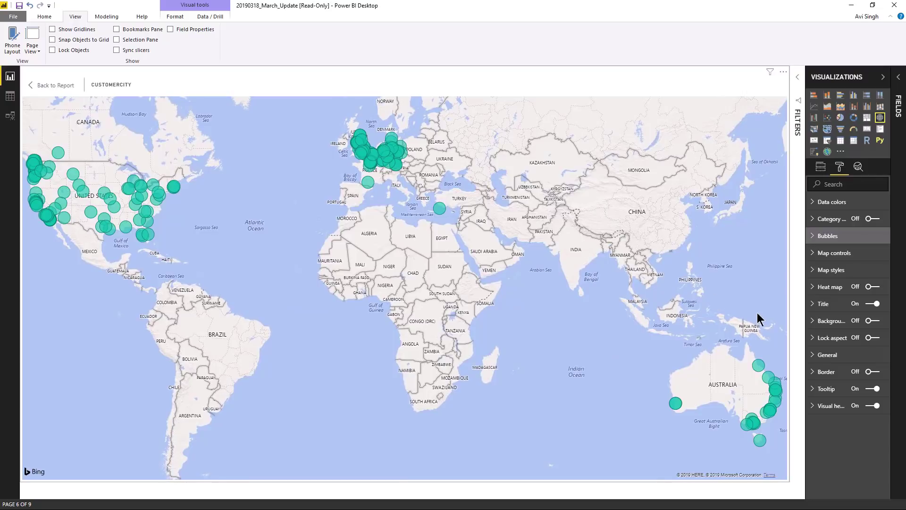
mouse_move(786, 334)
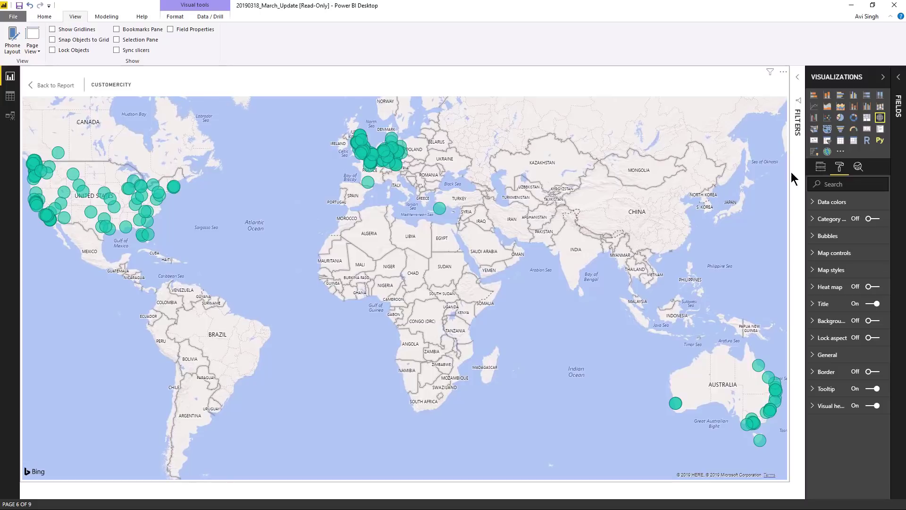
Turn Zoom buttons on under the map's Map controls.
left_click(831, 253)
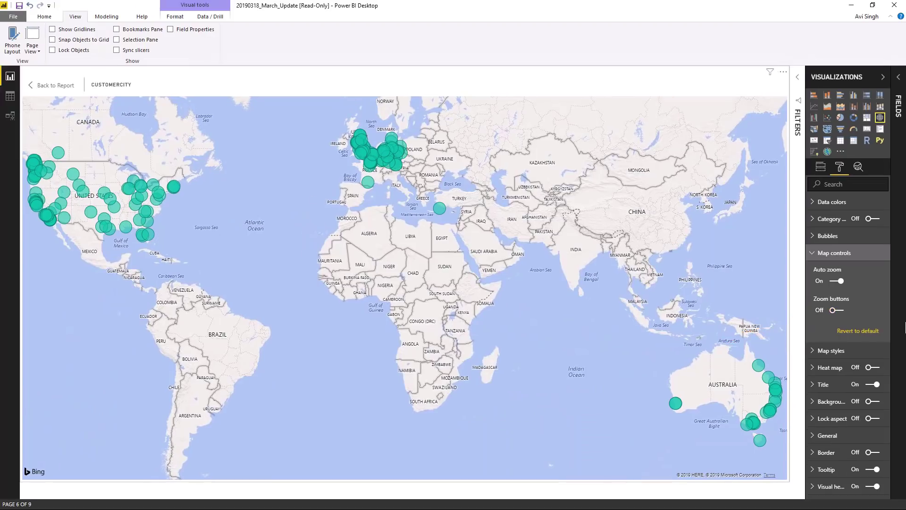
left_click(837, 309)
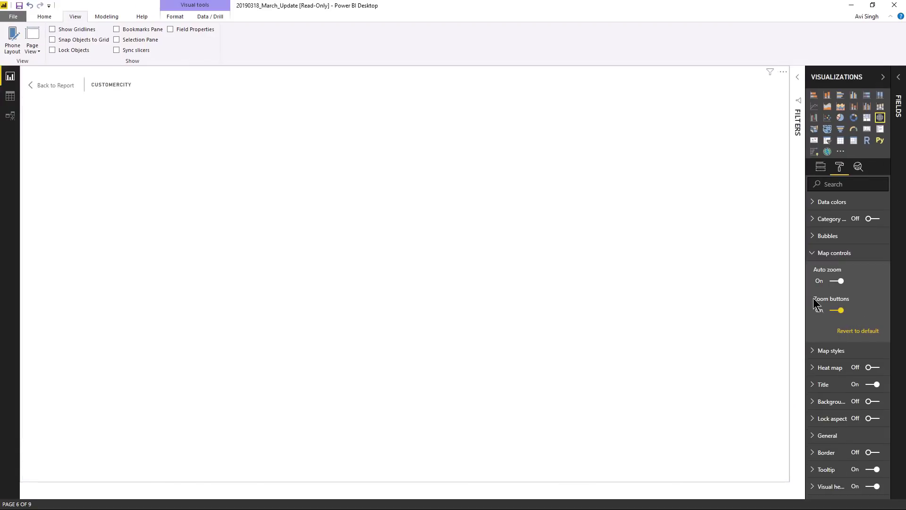
left_click(837, 310)
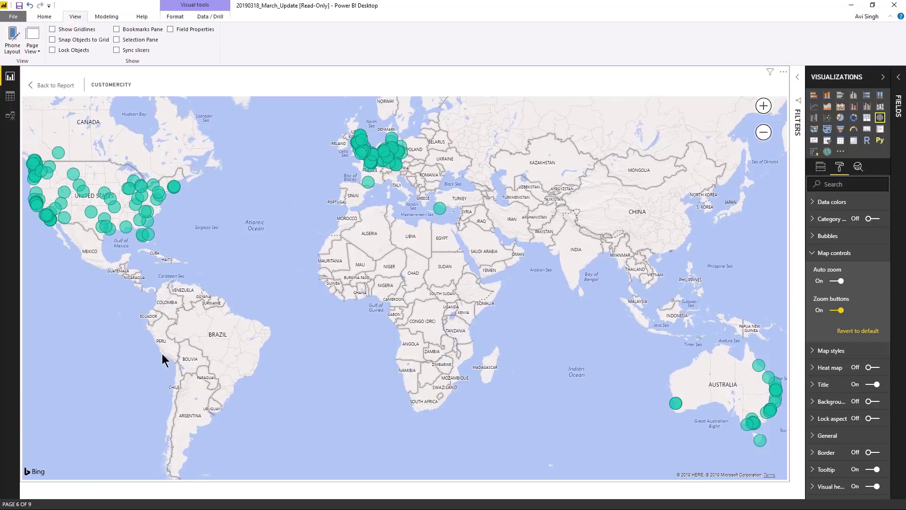
mouse_move(341, 270)
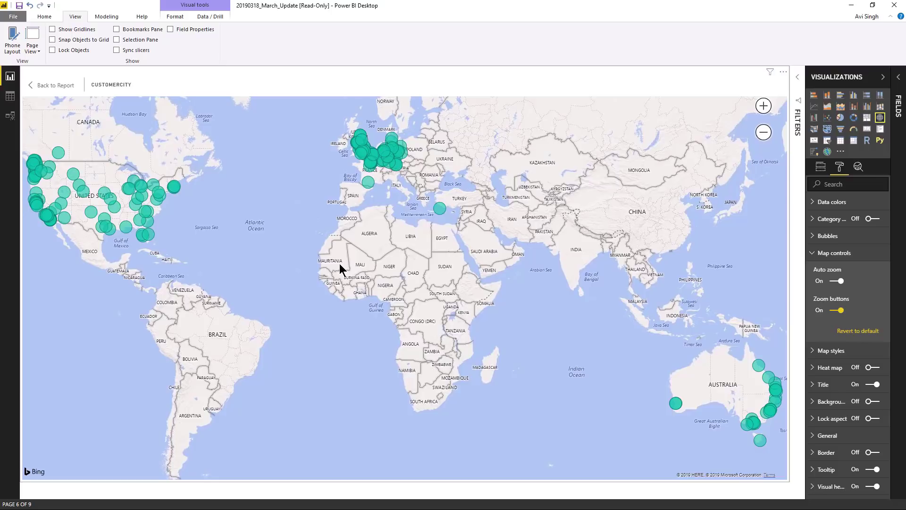
mouse_move(471, 236)
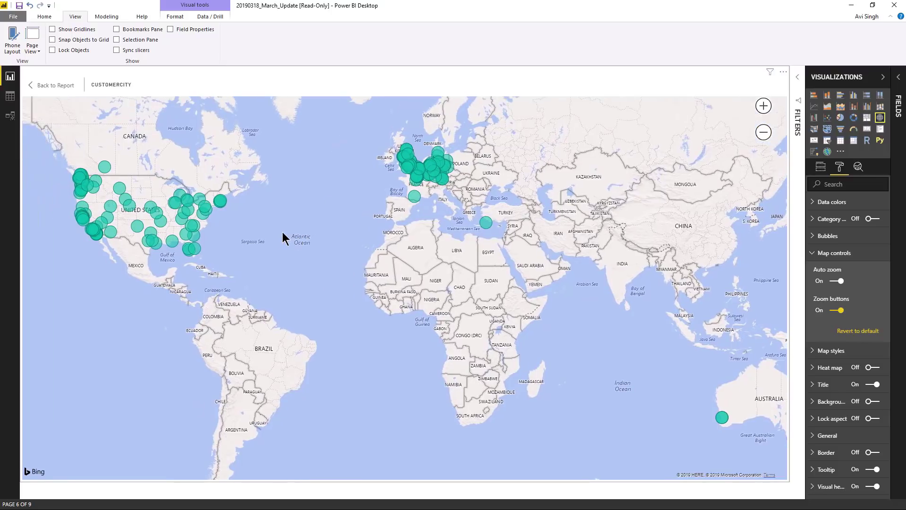
Switch the map to Heat map rendering and reveal its radius and gradient settings.
left_click(833, 253)
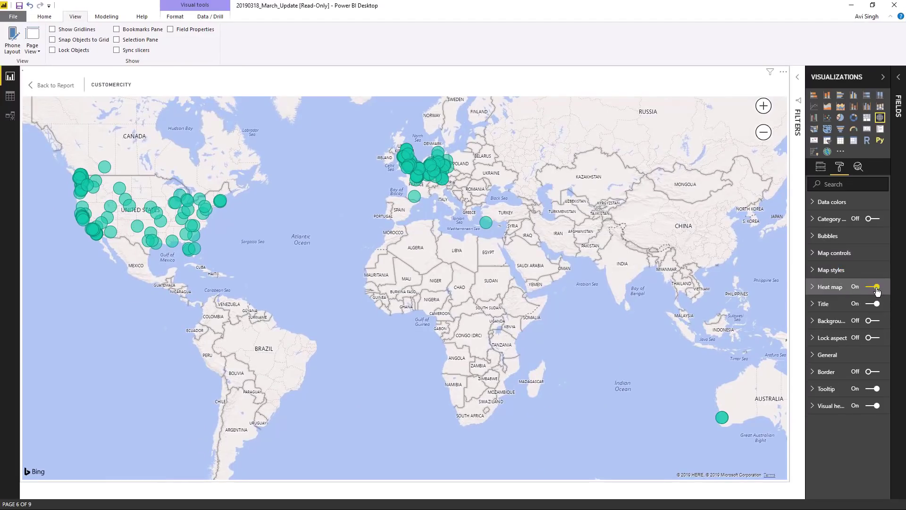
left_click(874, 286)
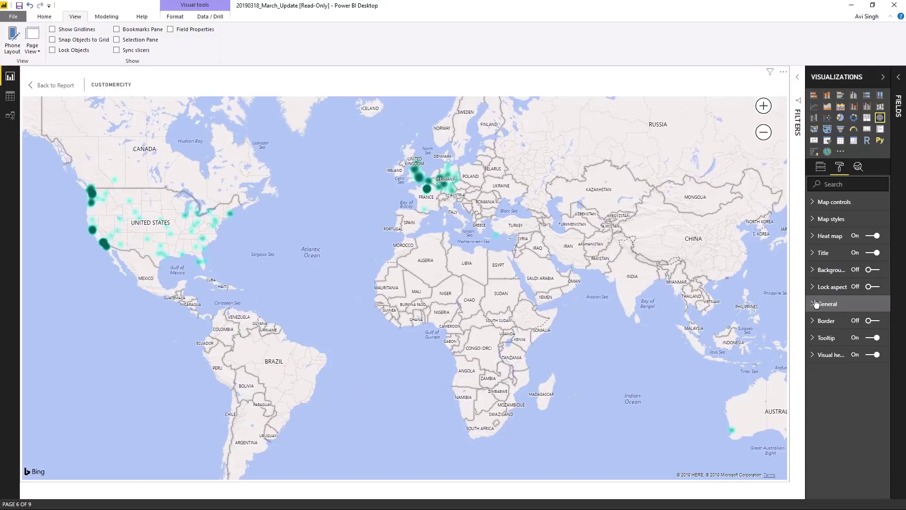
left_click(813, 236)
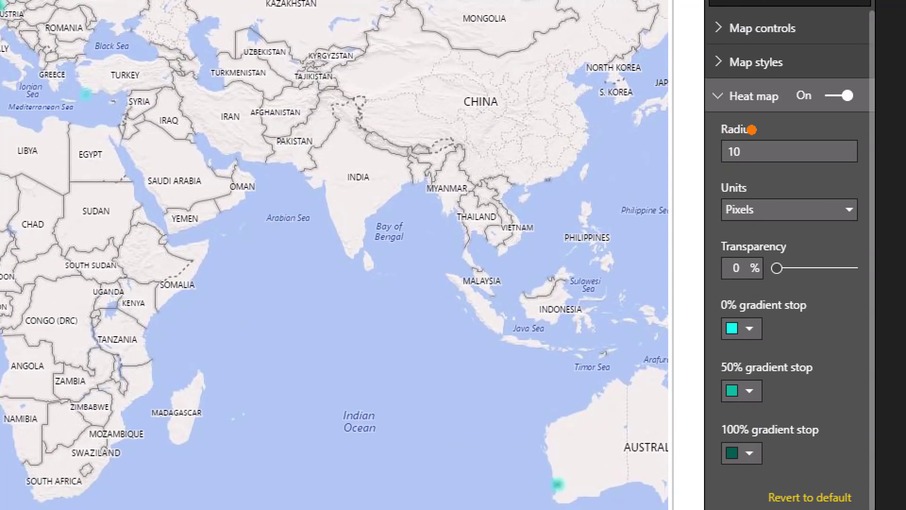
mouse_move(717, 424)
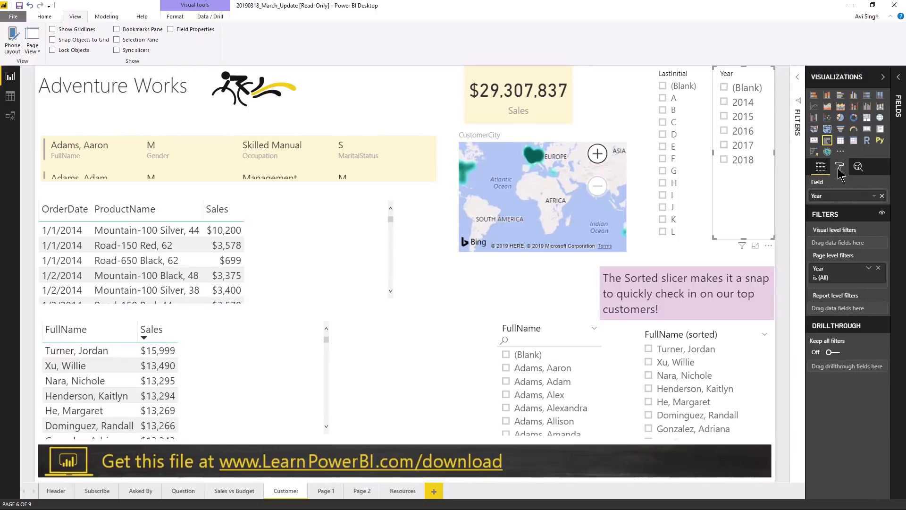
mouse_move(840, 166)
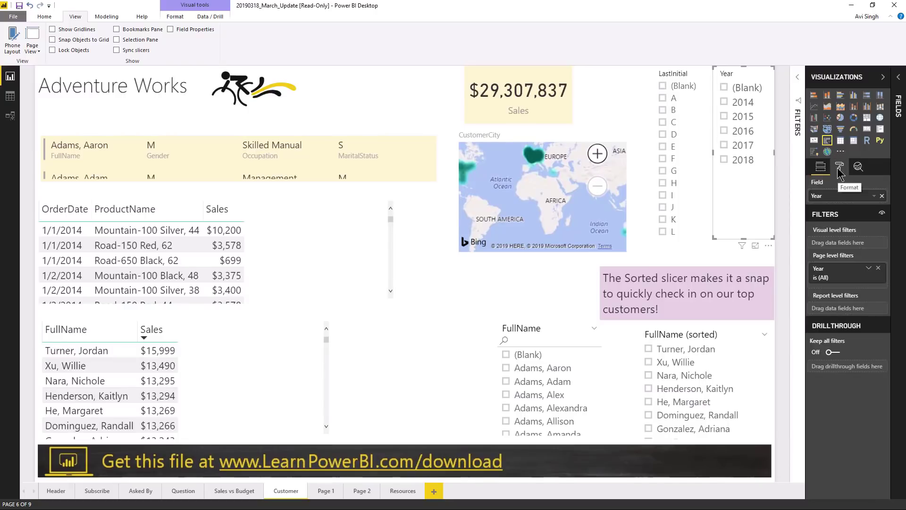
Turn Single select on in the Year slicer's Selection controls.
left_click(839, 166)
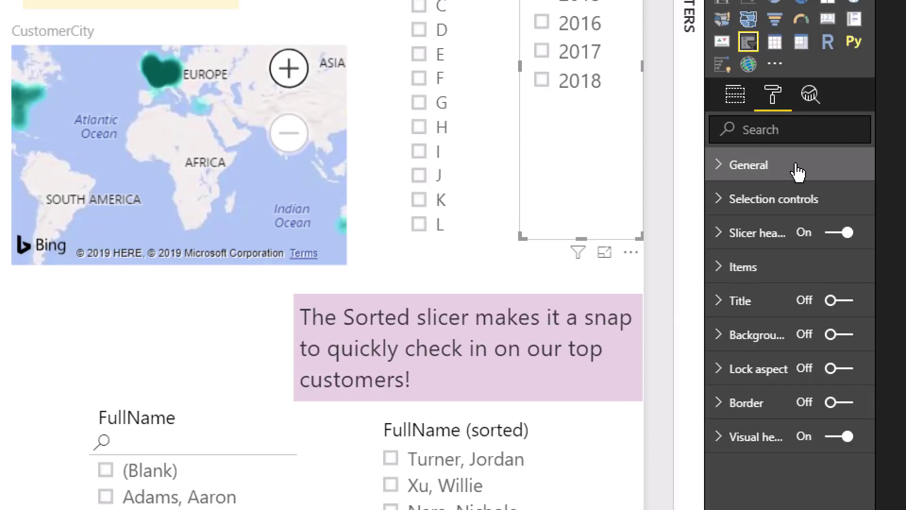
left_click(775, 199)
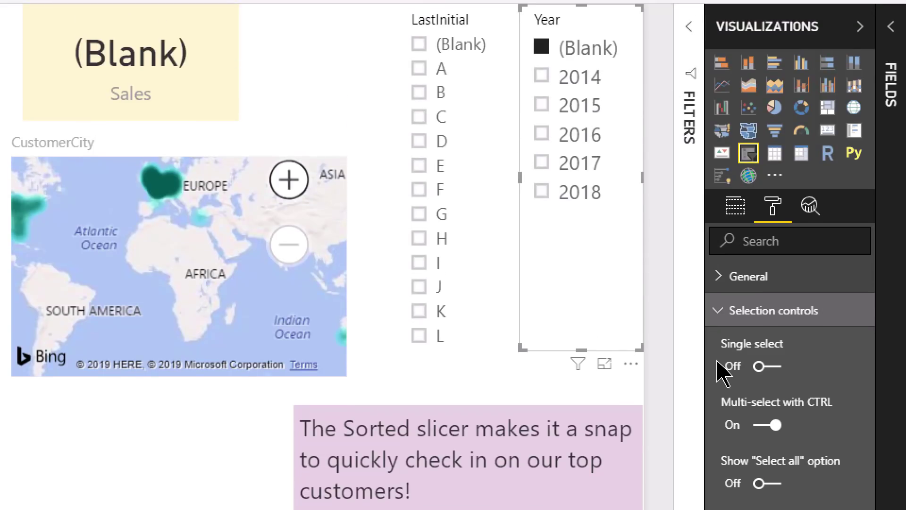
left_click(767, 367)
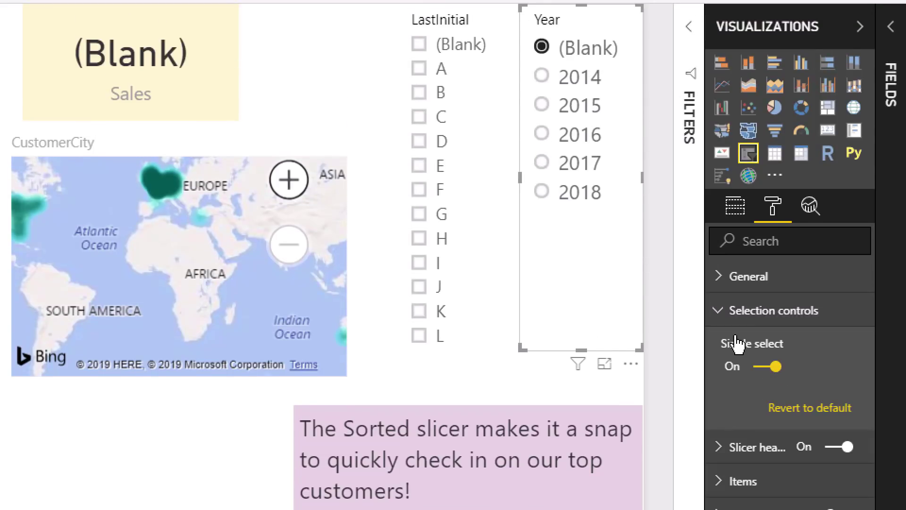
scroll("down", 3)
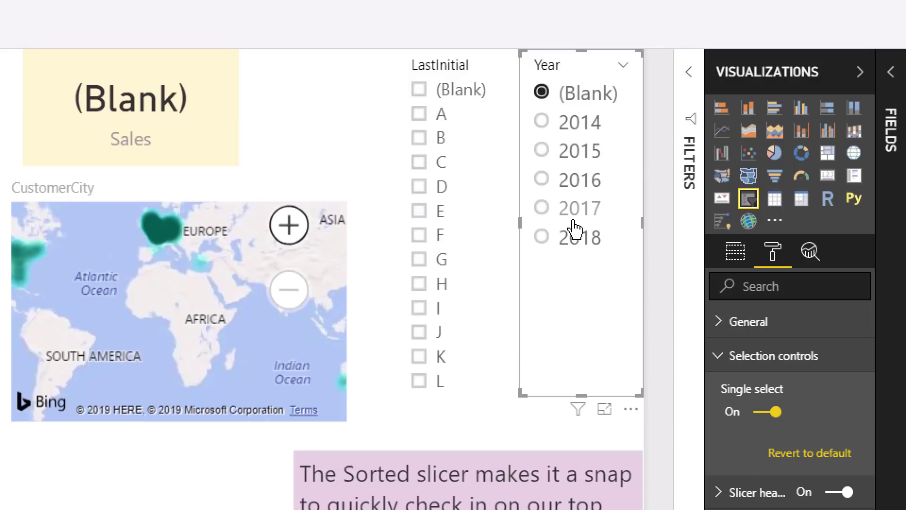
mouse_move(572, 237)
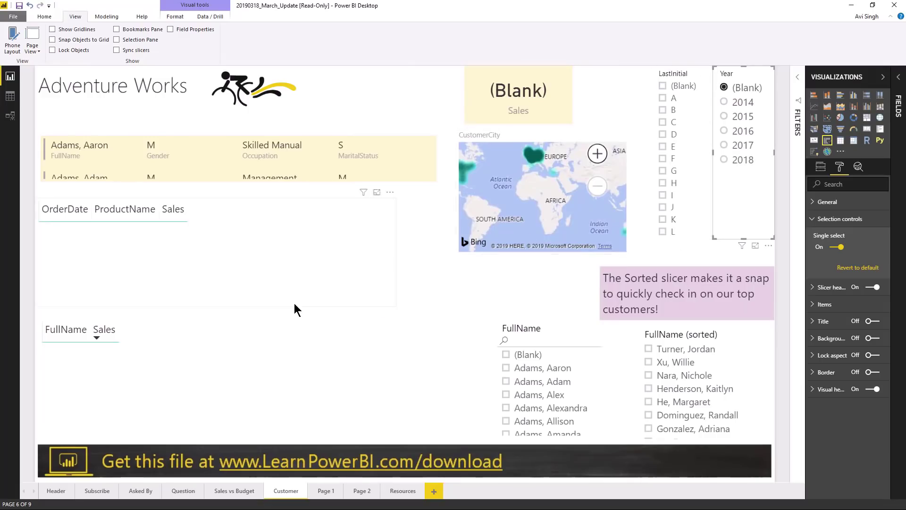
mouse_move(277, 317)
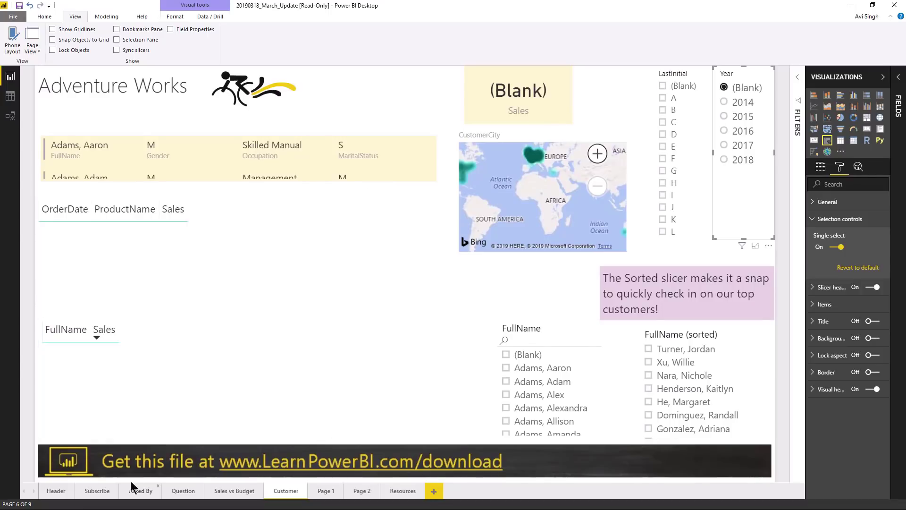
View the Sales and Budget by Category chart in Focus mode, then return to the full page.
left_click(234, 489)
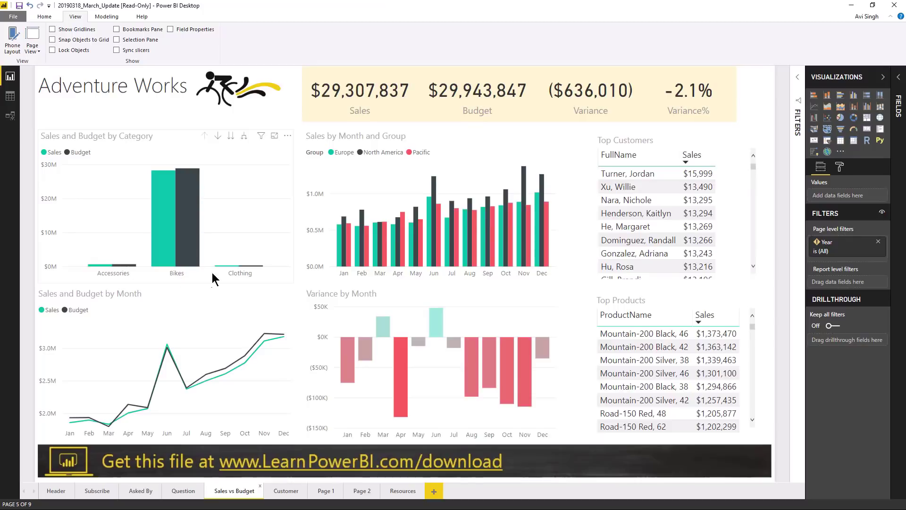
left_click(274, 136)
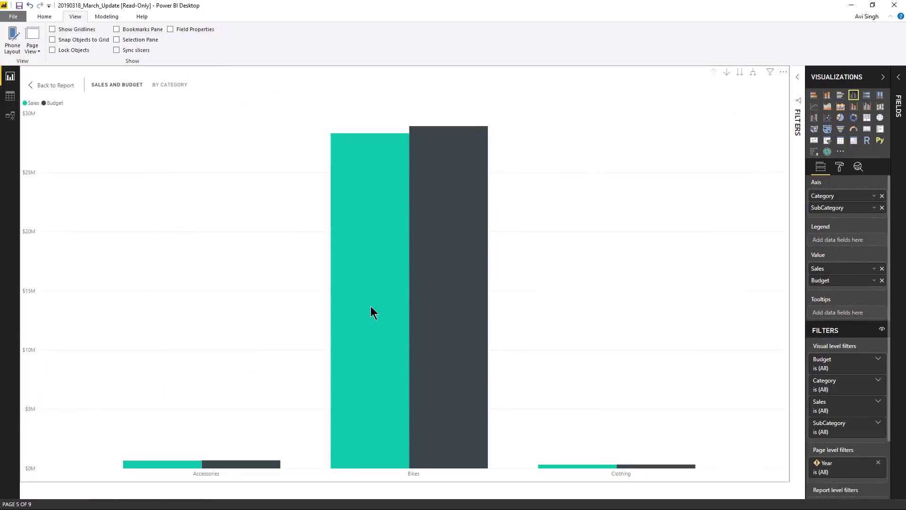
left_click(370, 312)
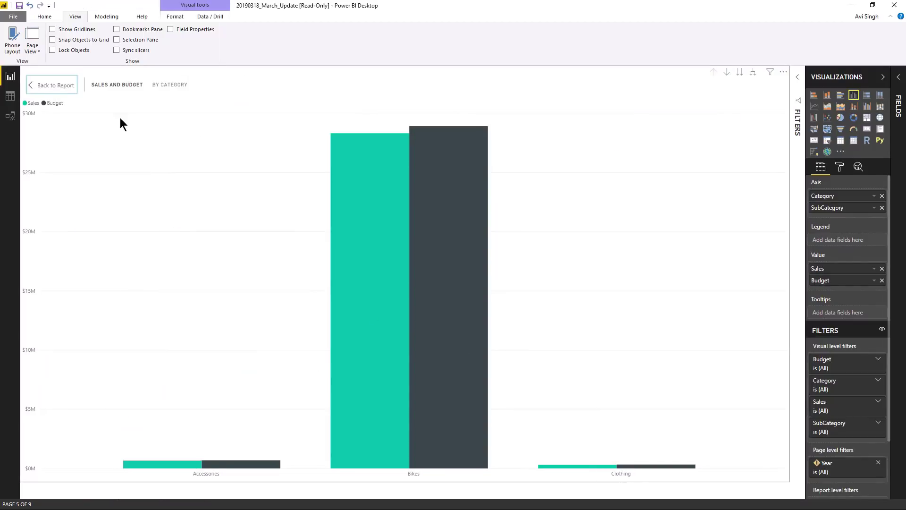
left_click(51, 84)
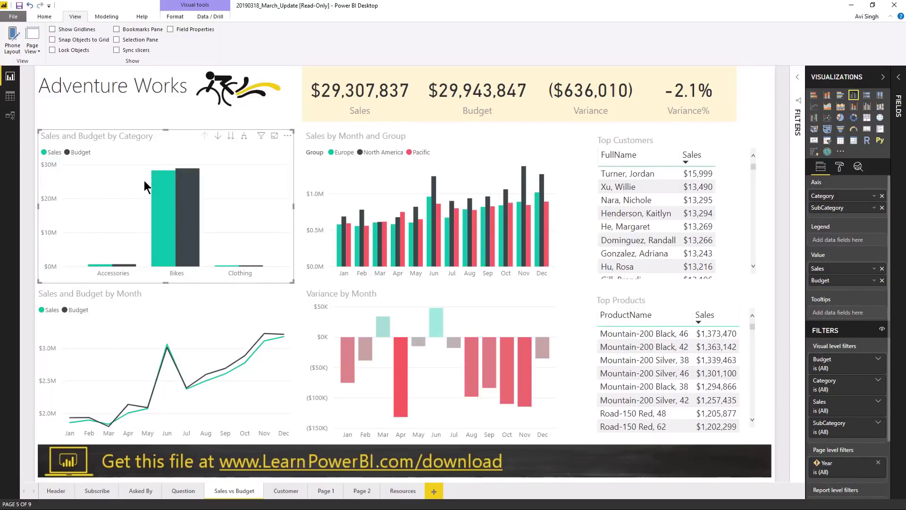
mouse_move(241, 280)
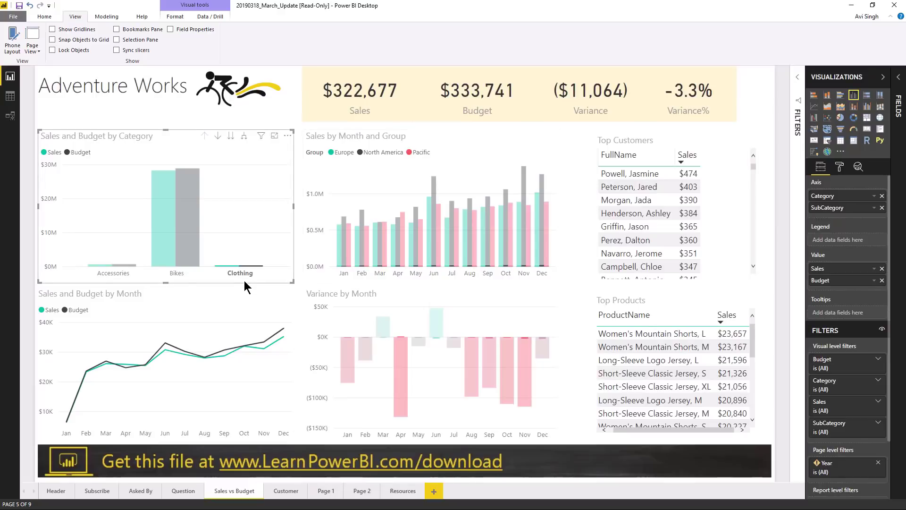
mouse_move(243, 242)
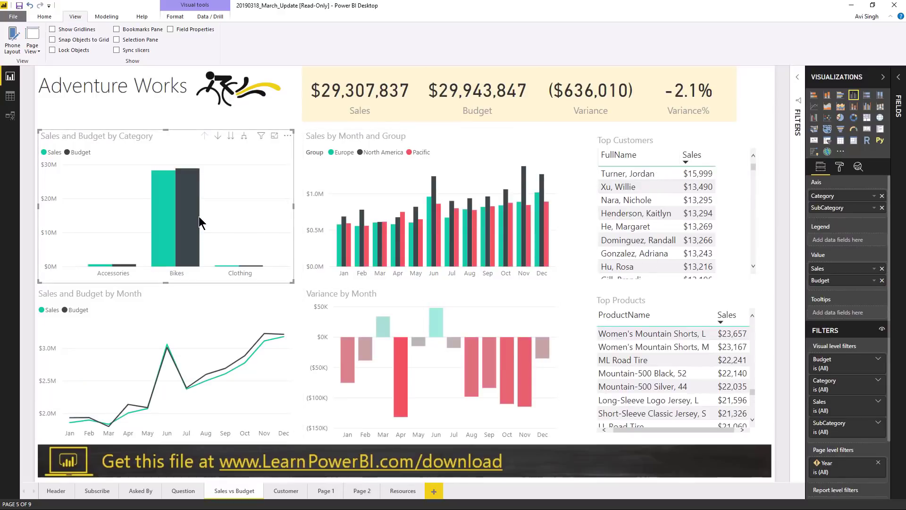
mouse_move(208, 218)
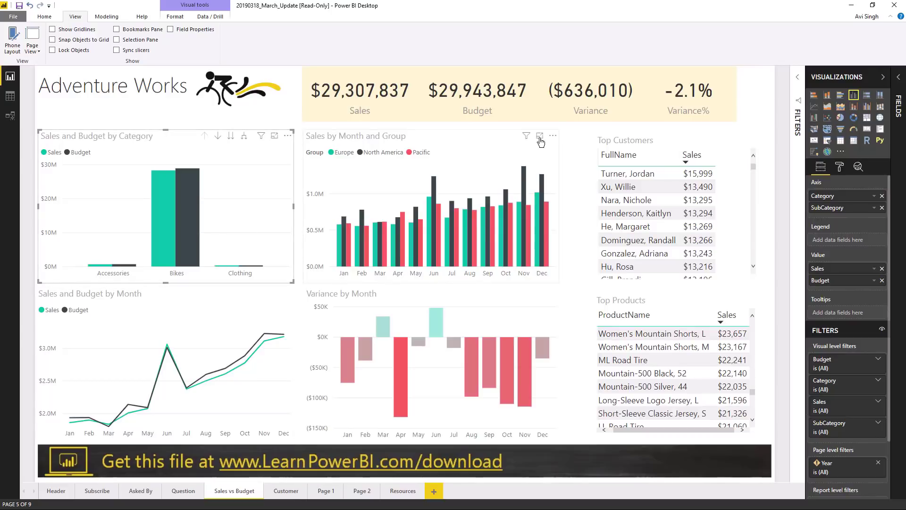
Enlarge the Sales by Month and Group chart in Focus mode.
left_click(539, 136)
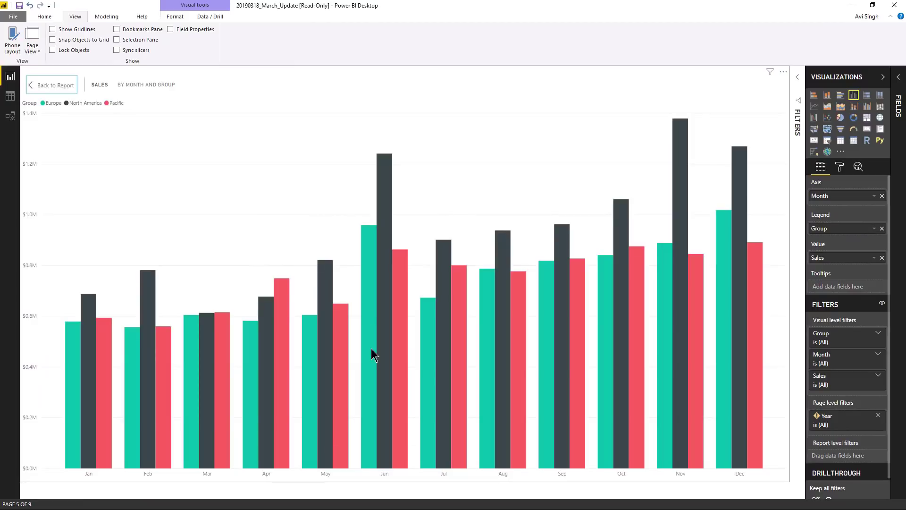
mouse_move(405, 293)
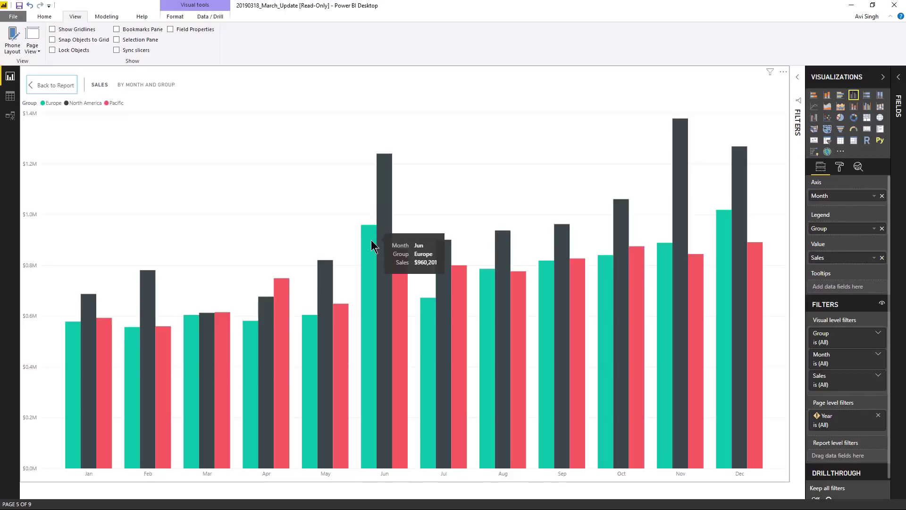
mouse_move(385, 215)
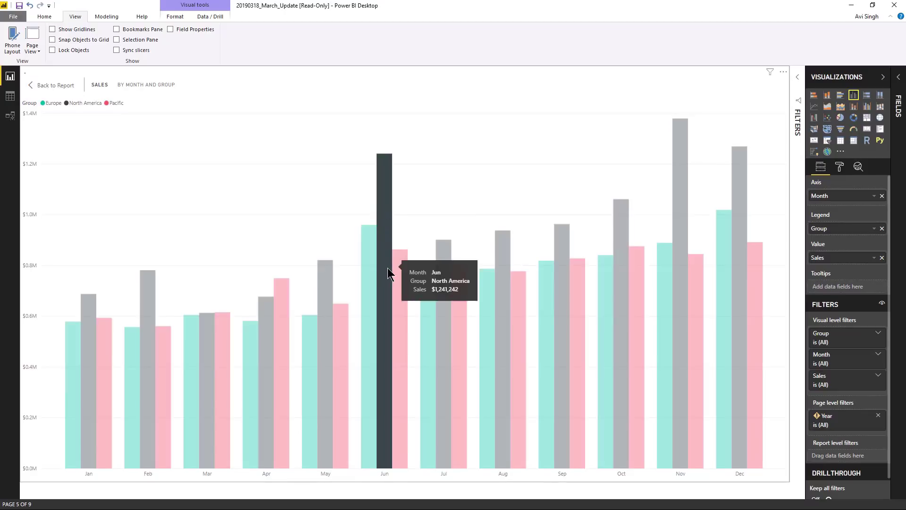
mouse_move(370, 329)
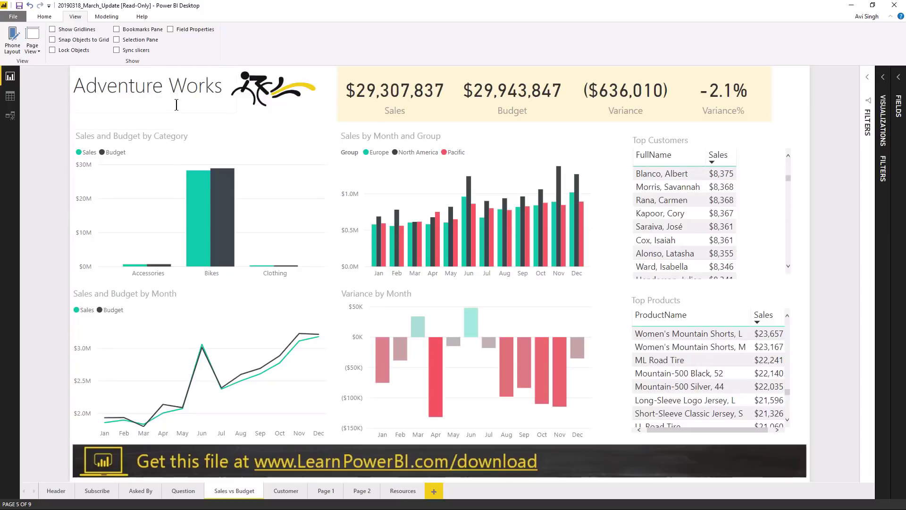
Select the Adventure Works bicycle logo image, visiting the Modeling ribbon and returning to Home.
double_click(148, 85)
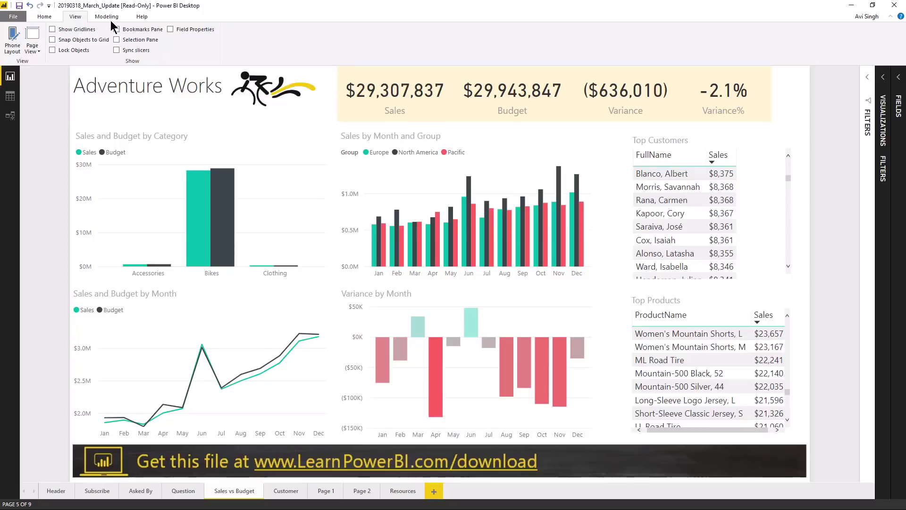
left_click(106, 16)
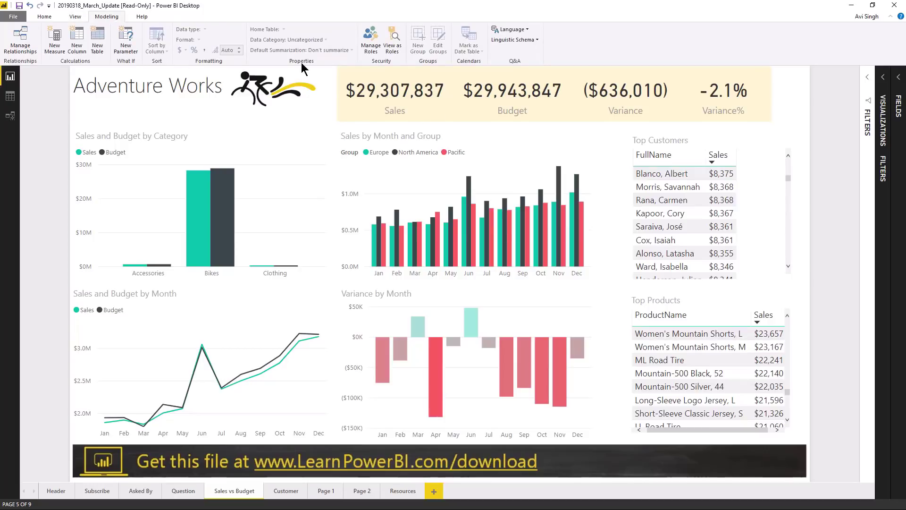
mouse_move(548, 179)
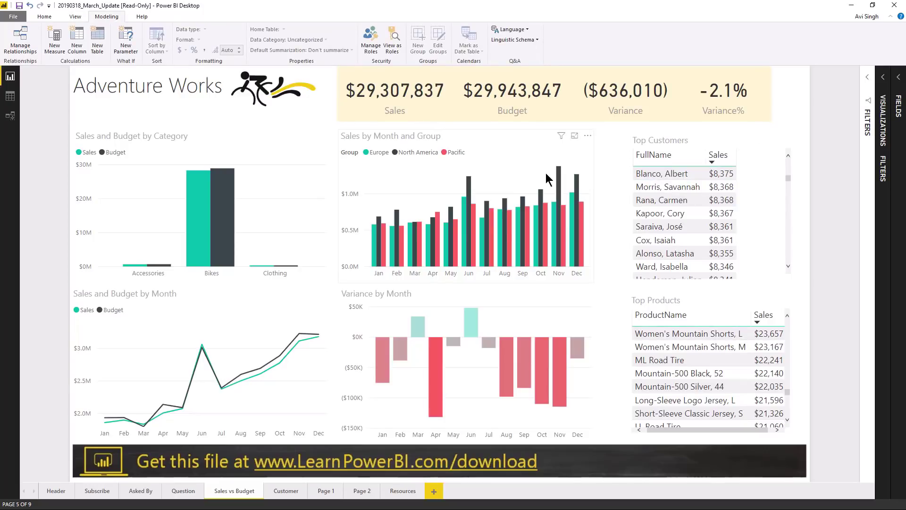
mouse_move(257, 134)
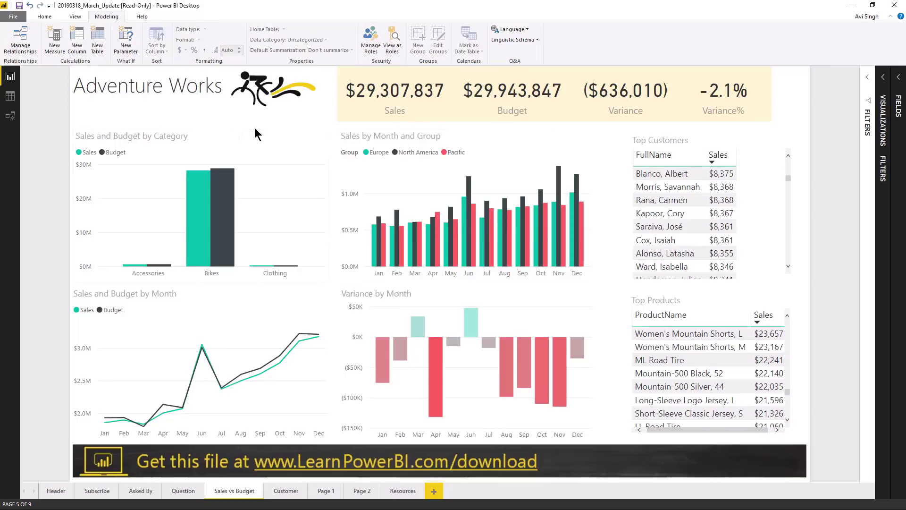
left_click(271, 88)
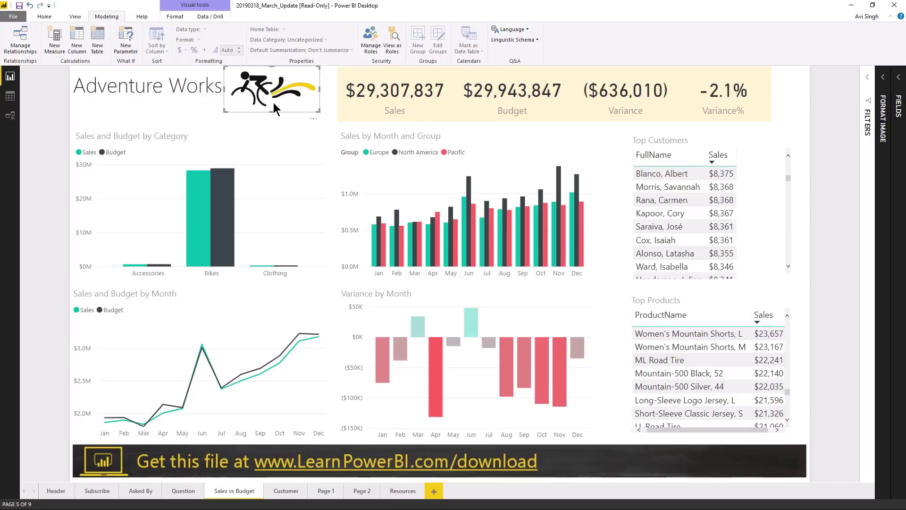
mouse_move(503, 115)
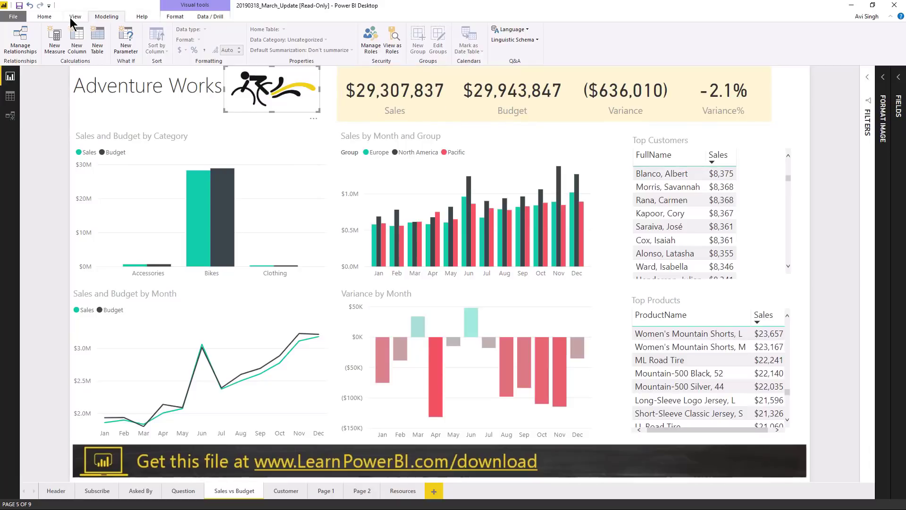
left_click(44, 16)
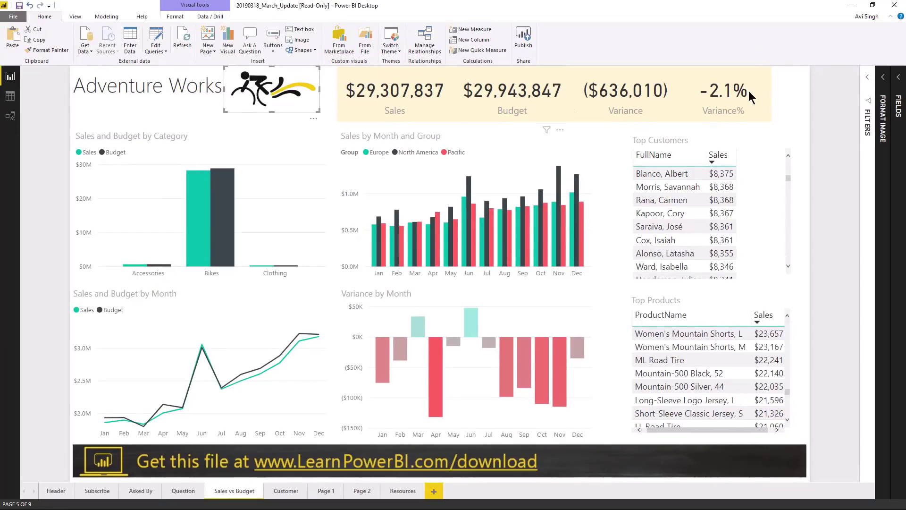
Switch the logo image's Action on and set its type to Web URL.
left_click(272, 89)
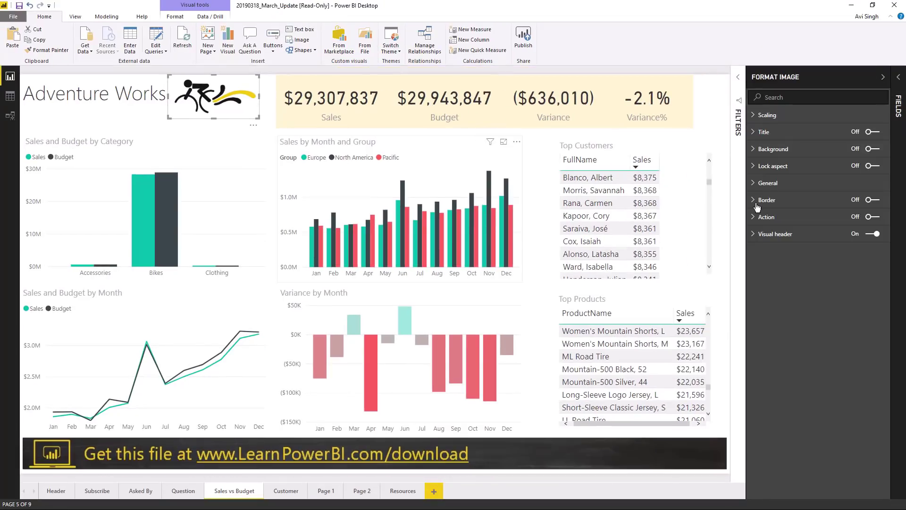
left_click(767, 217)
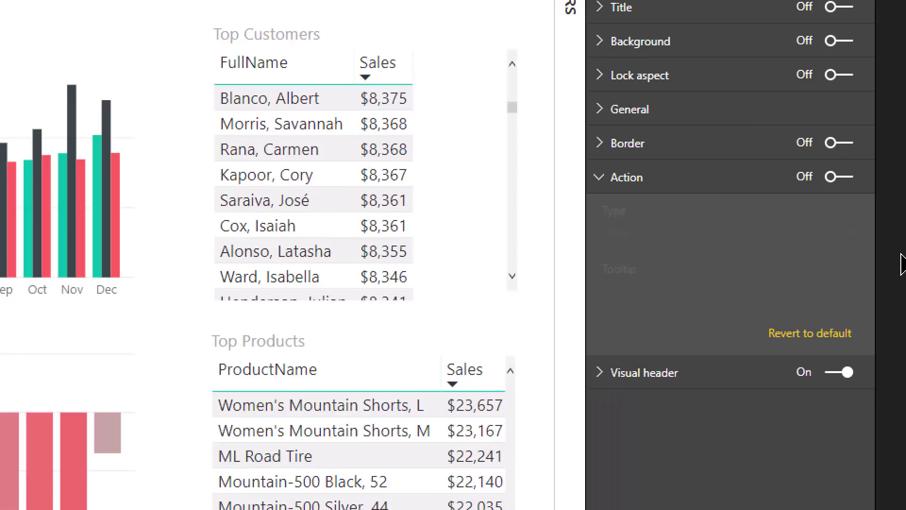
left_click(838, 177)
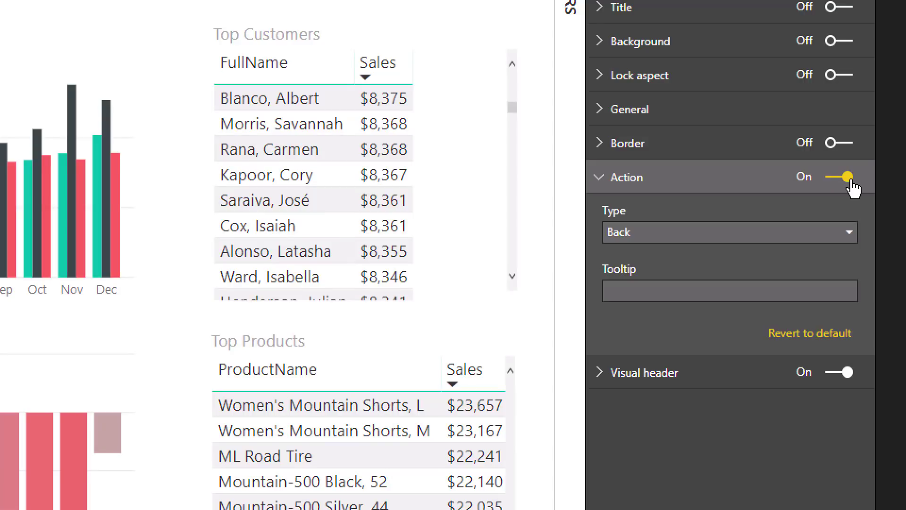
left_click(728, 233)
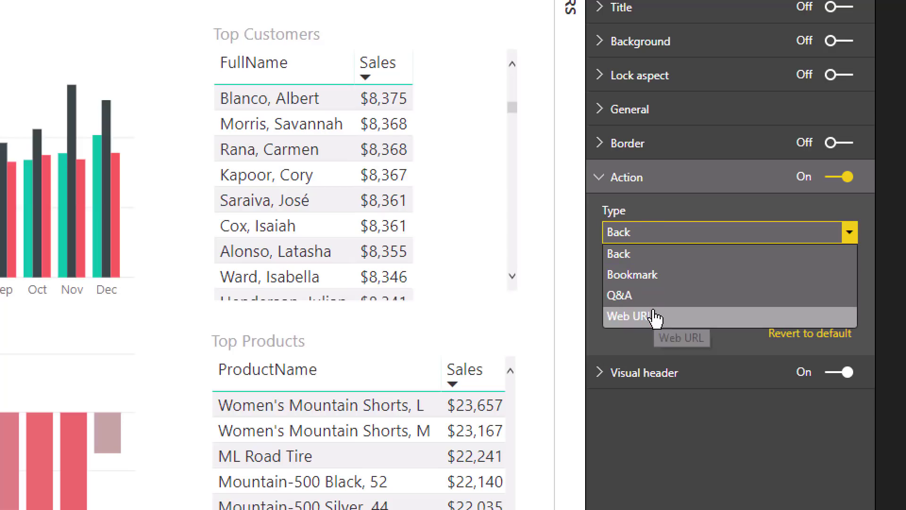
left_click(629, 316)
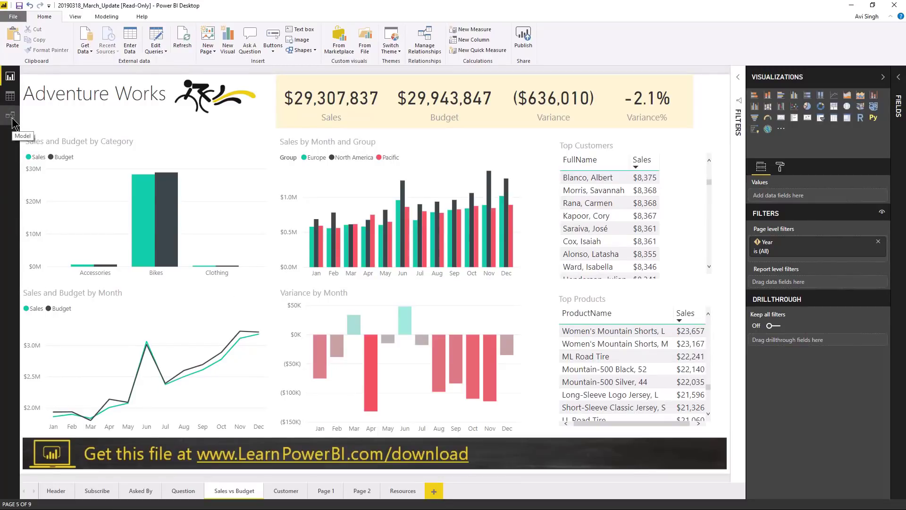
Switch to Model view and add a blank diagram layout named Layout 1.
left_click(11, 115)
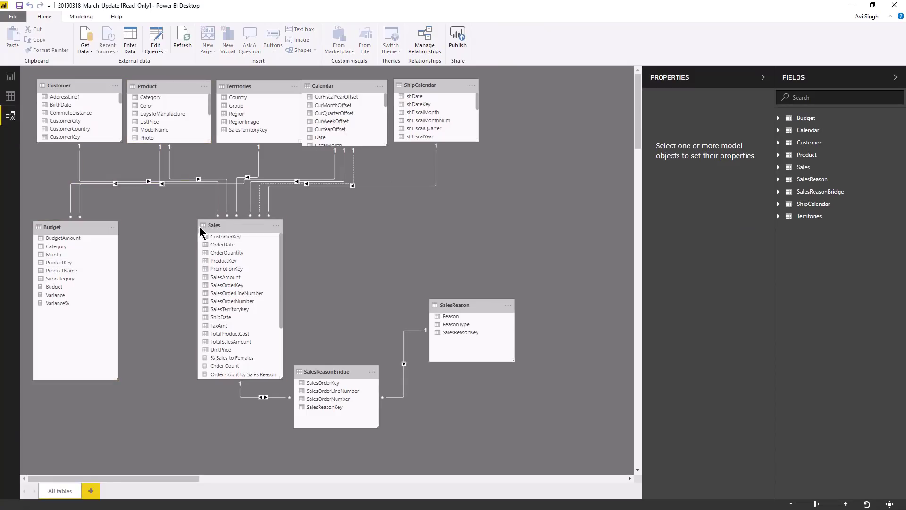
left_click(147, 184)
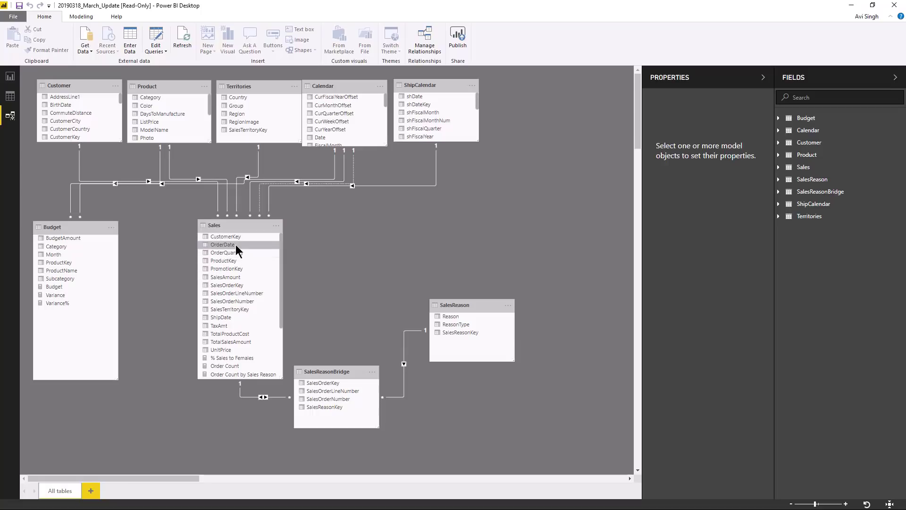
mouse_move(148, 265)
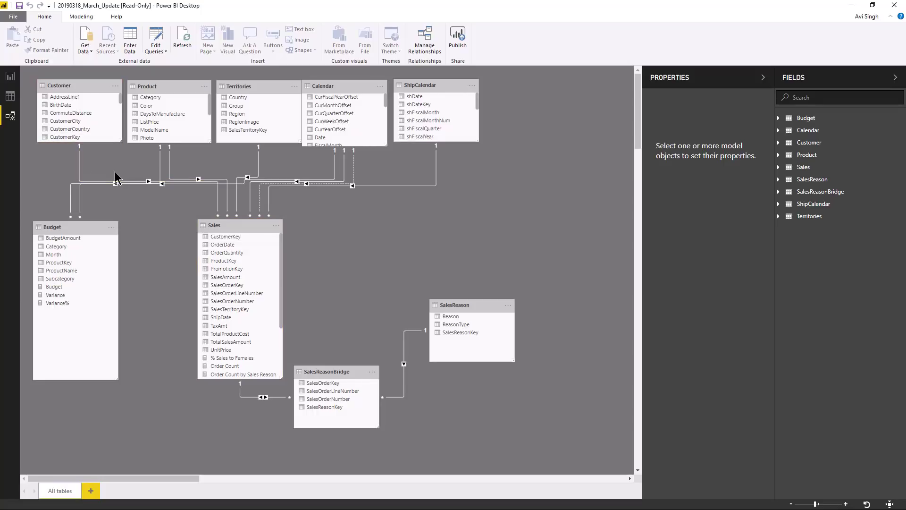
mouse_move(388, 123)
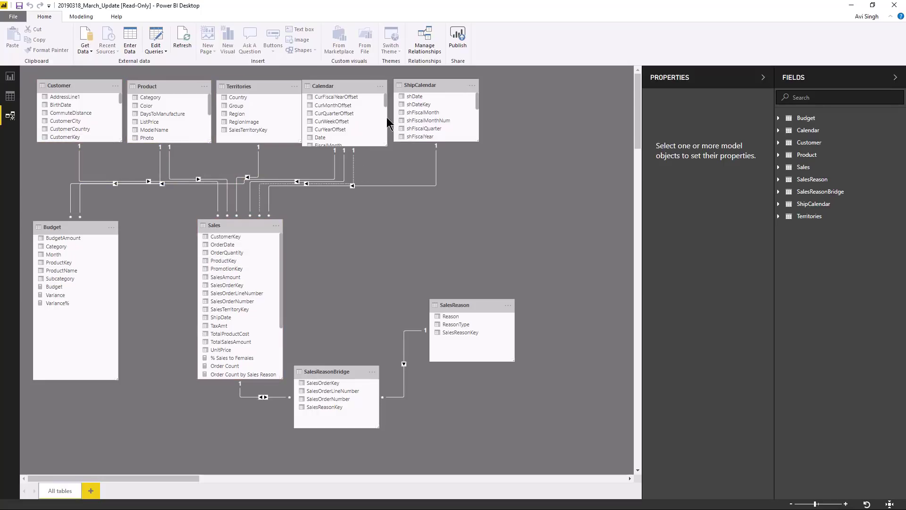
left_click(430, 84)
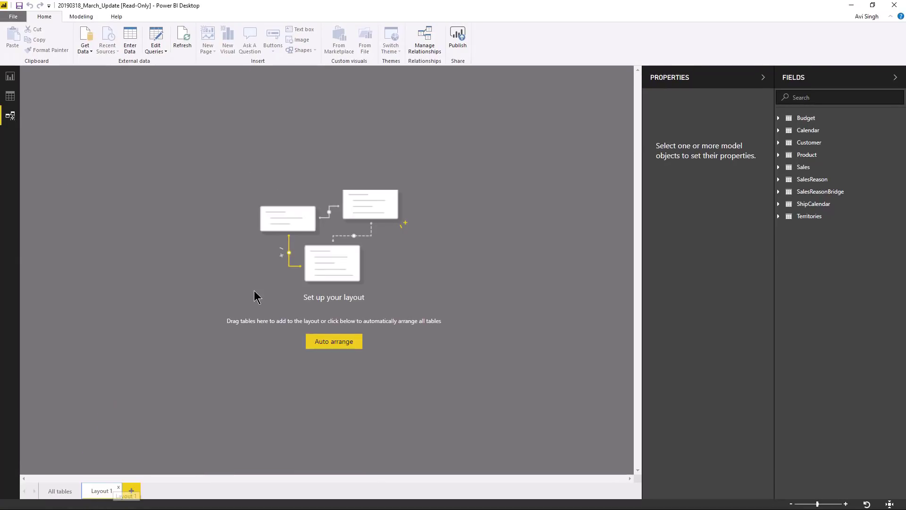
Rename Layout 1 to Simple and return to the All tables diagram.
double_click(99, 491)
type("Simple")
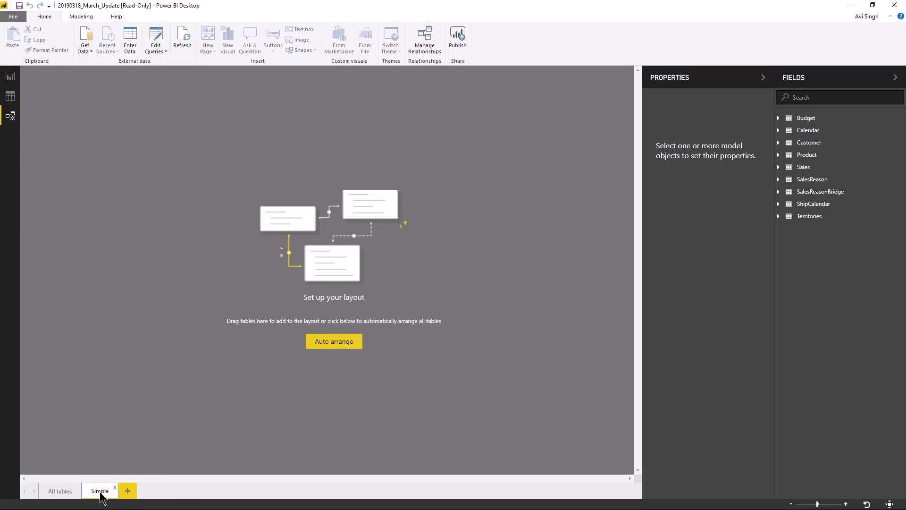
left_click(333, 341)
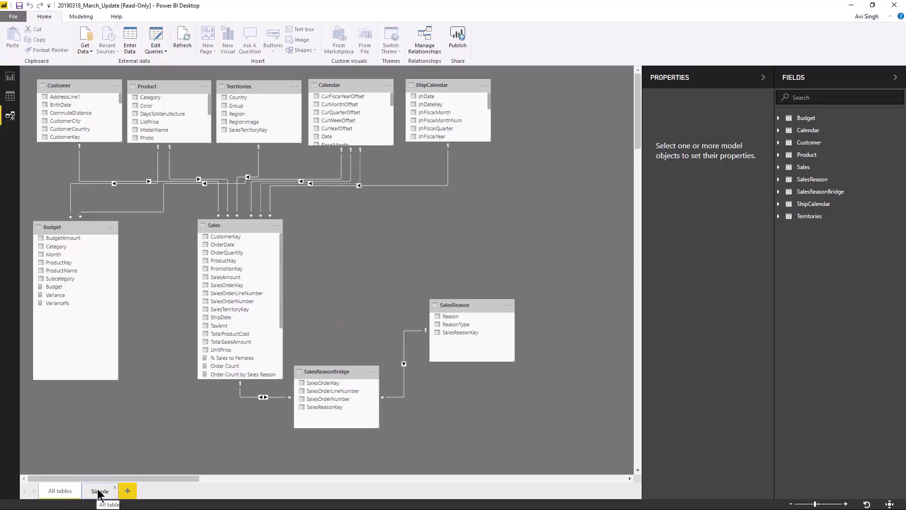
left_click(99, 491)
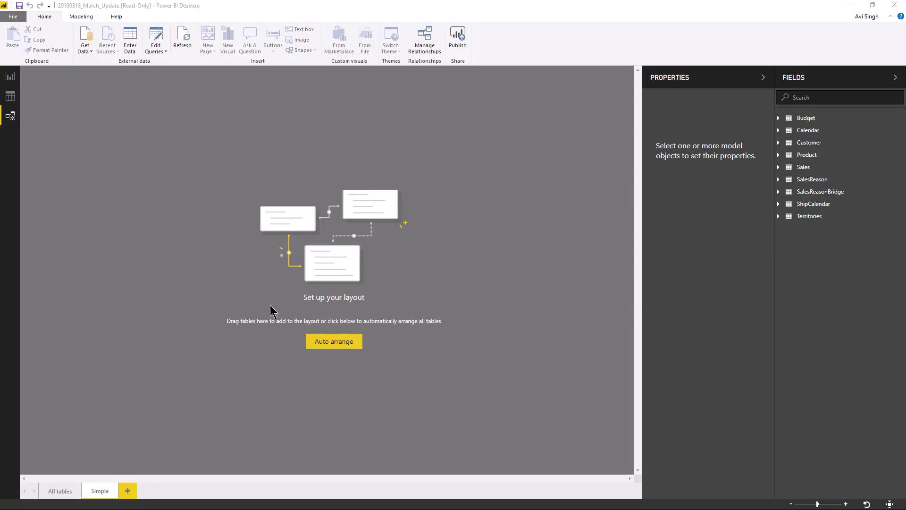
mouse_move(717, 227)
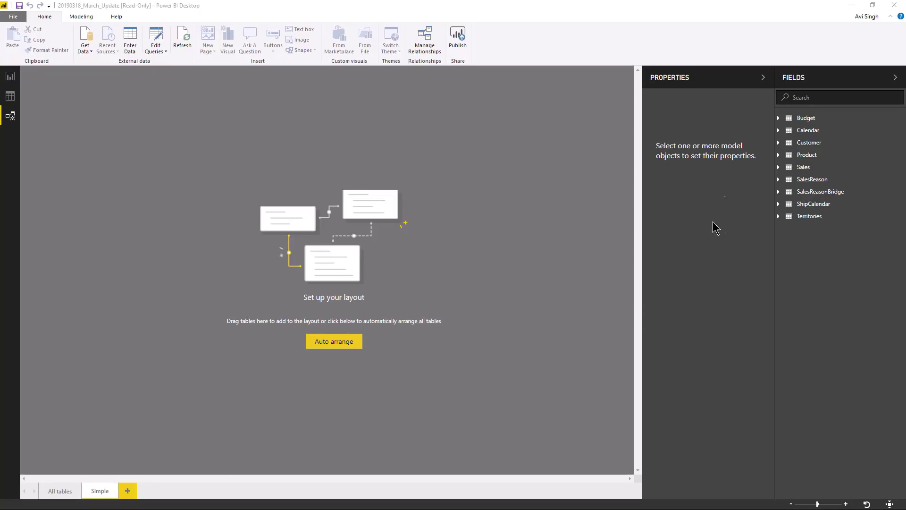
left_click(809, 142)
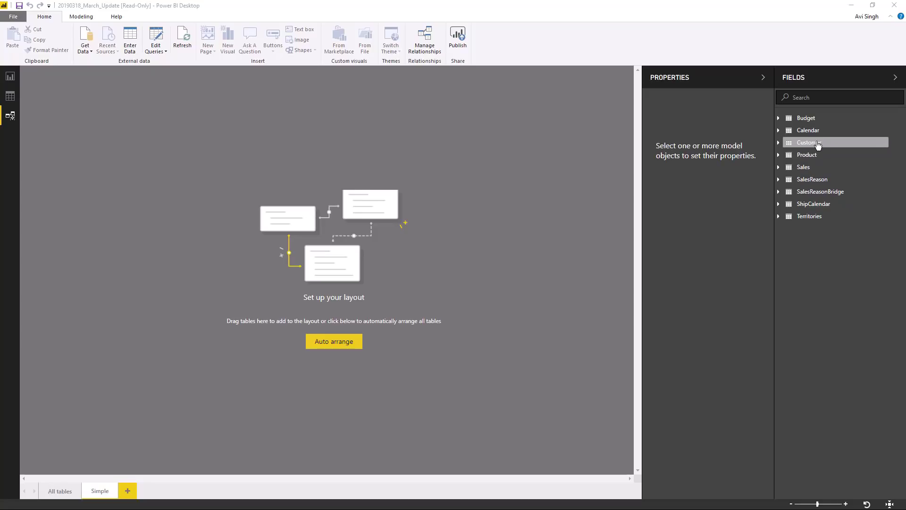
left_click(805, 118)
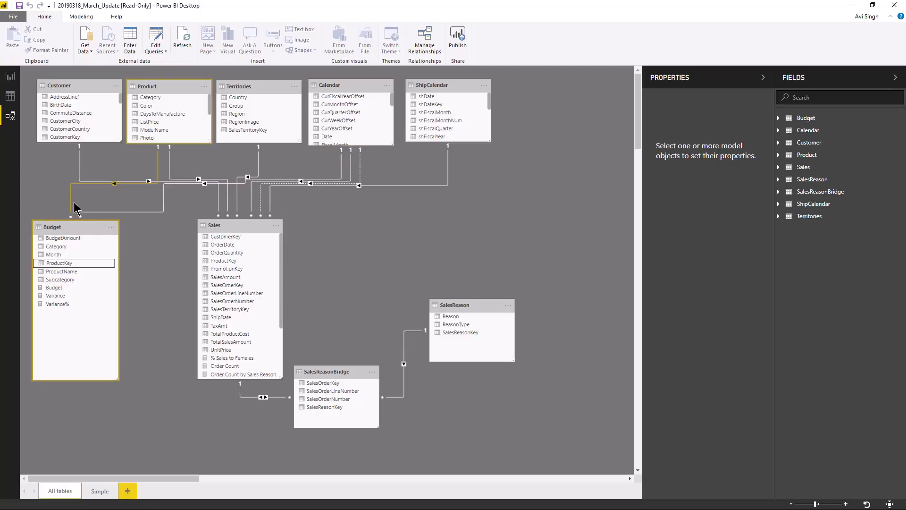
On the Budget layout, drag the Calendar table right so it sits above the Budget table.
left_click(99, 491)
type("Budget")
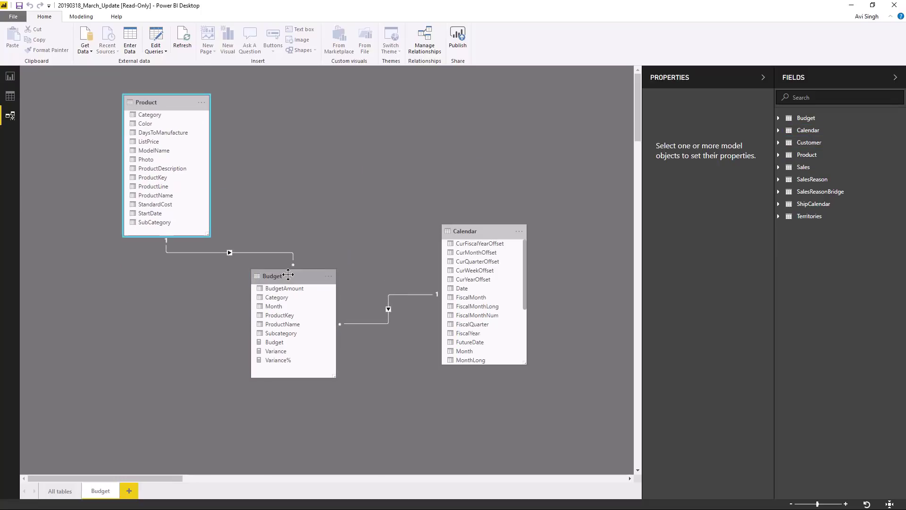
left_click_drag(465, 231, 315, 89)
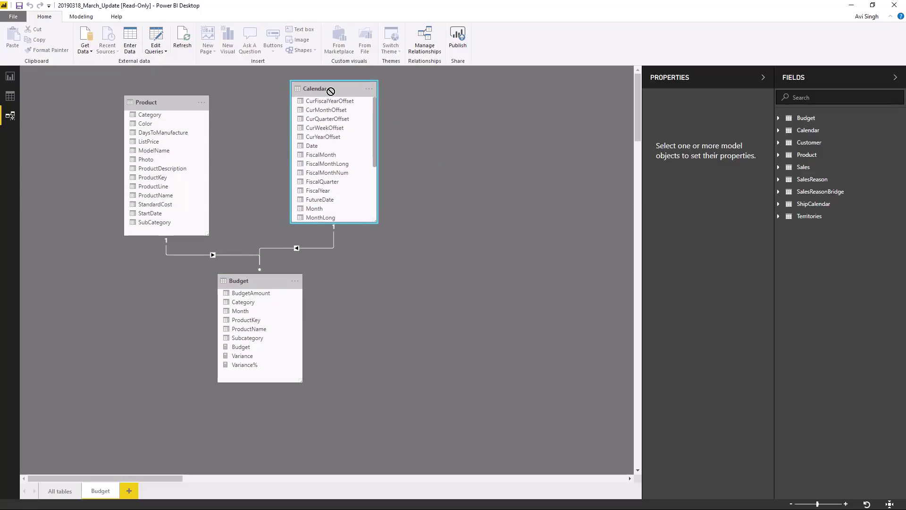
left_click_drag(313, 89, 340, 101)
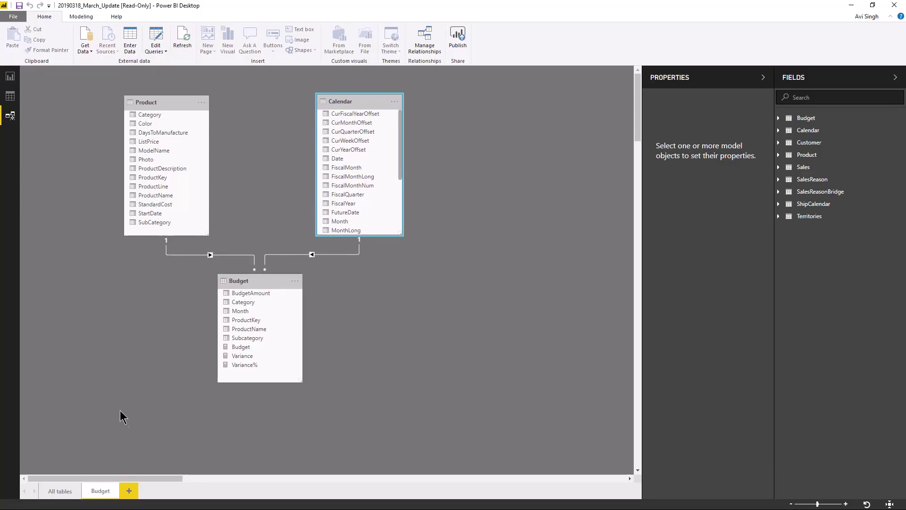
mouse_move(122, 424)
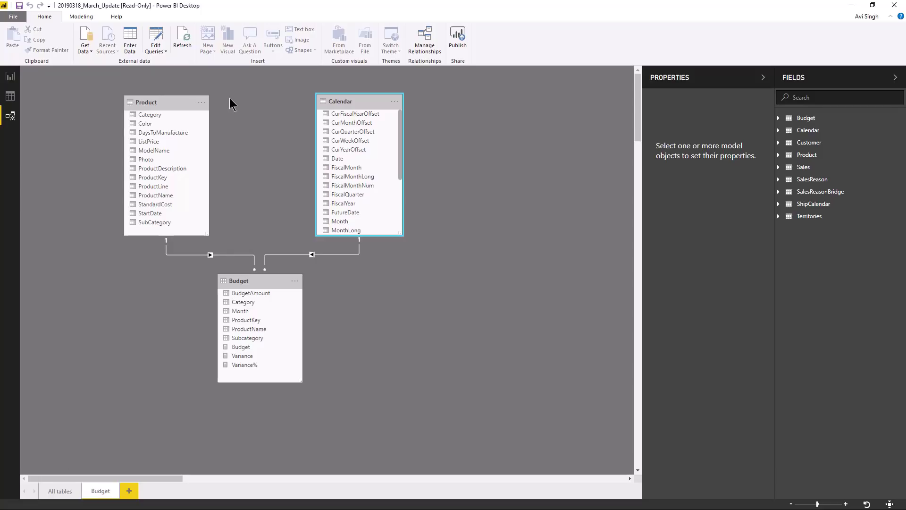
mouse_move(133, 261)
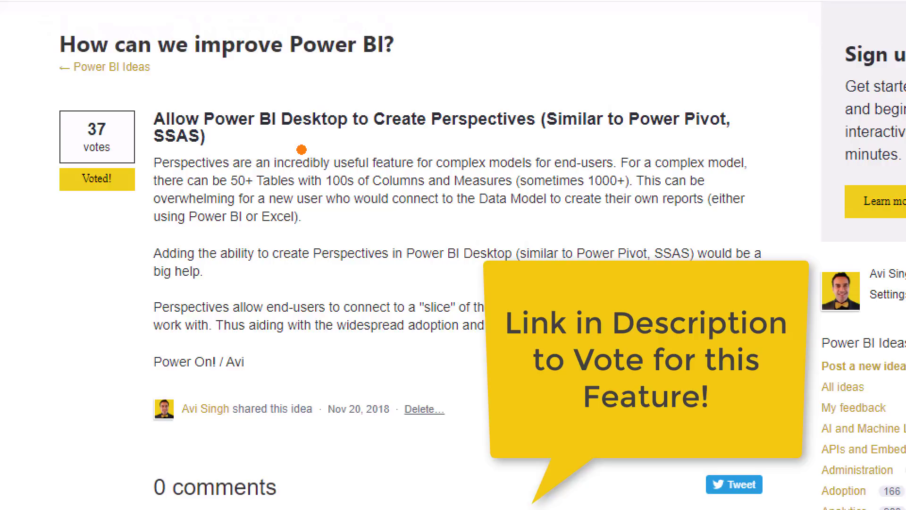
mouse_move(40, 94)
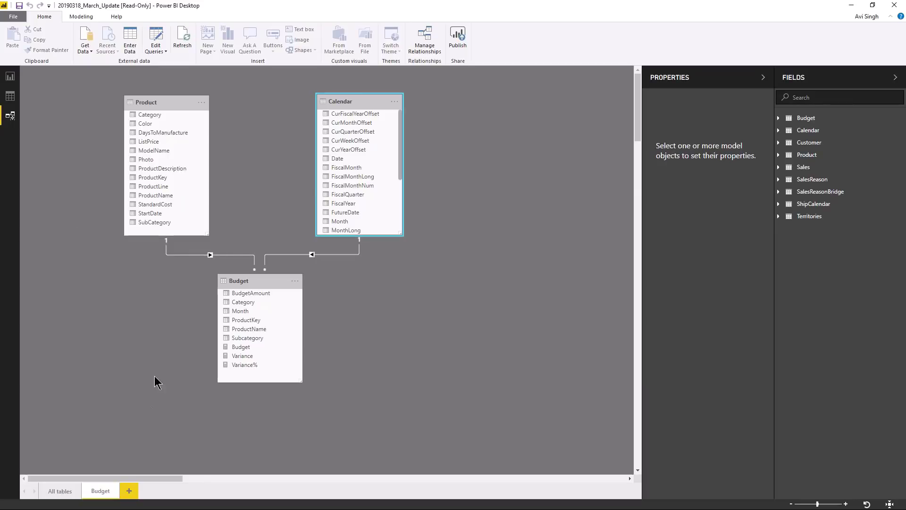
mouse_move(147, 402)
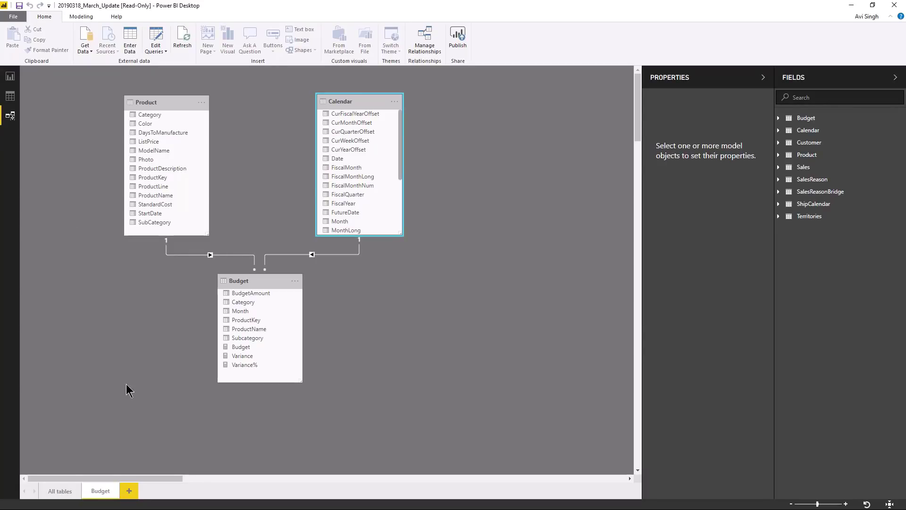
mouse_move(127, 271)
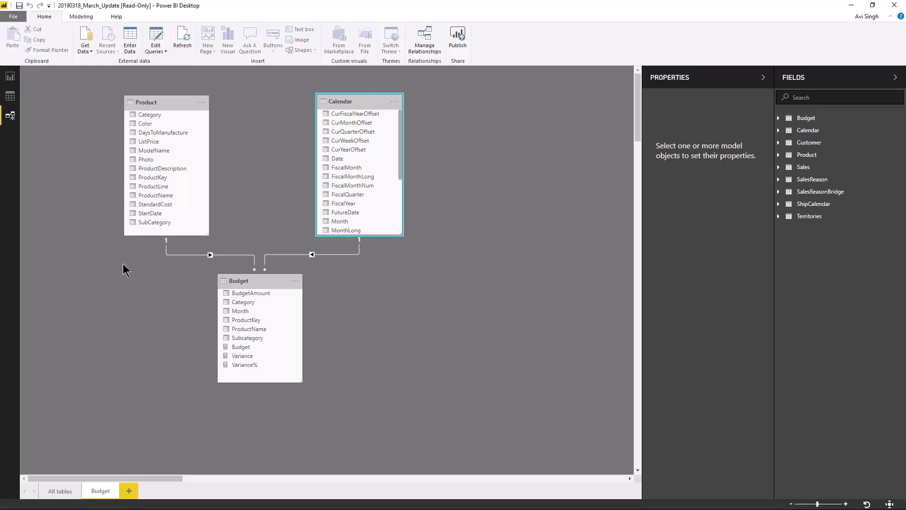
mouse_move(242, 130)
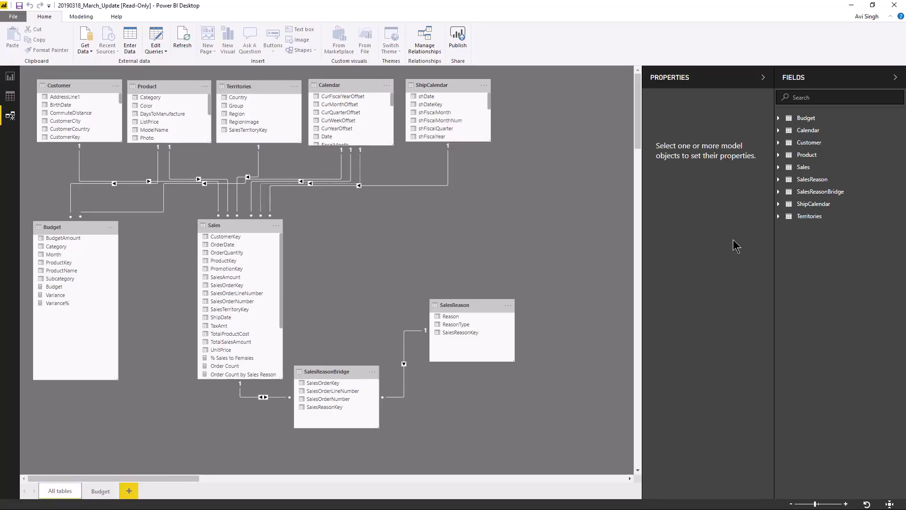
mouse_move(781, 218)
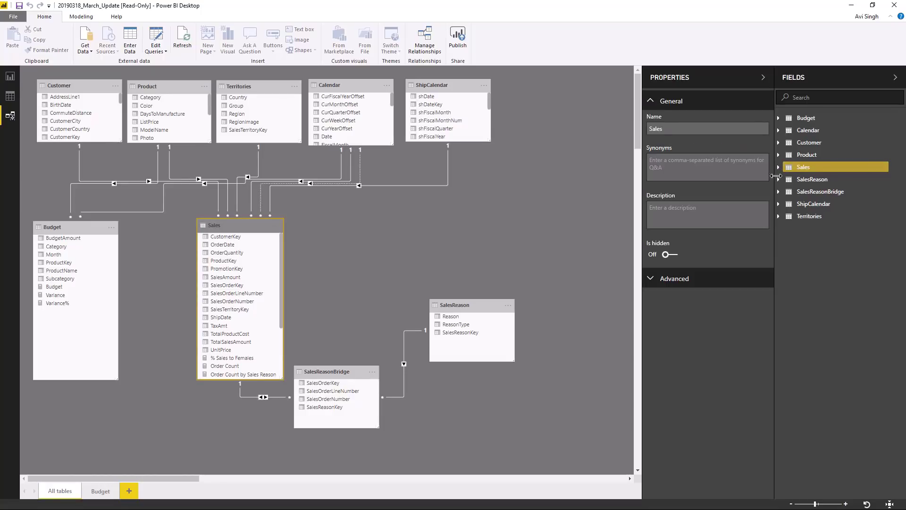
Expand the Sales table in Fields and select the % Sales to Females measure.
left_click(779, 166)
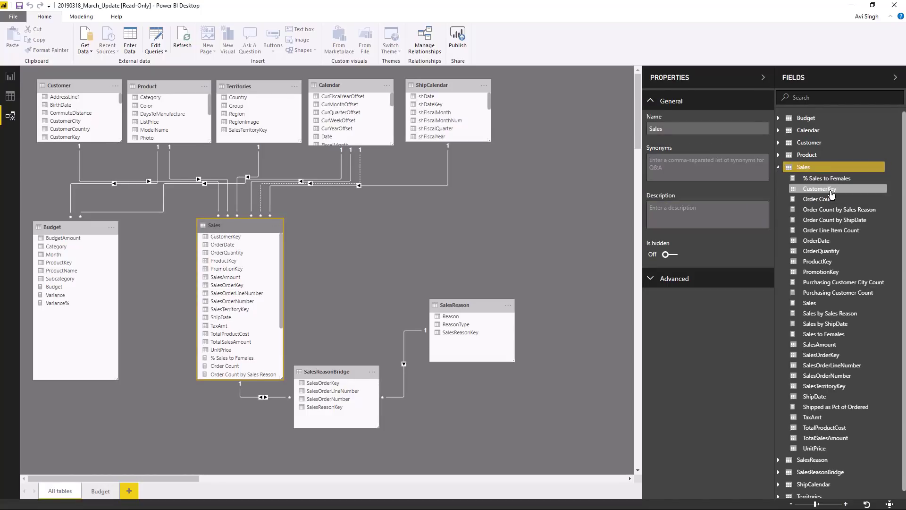
left_click(826, 179)
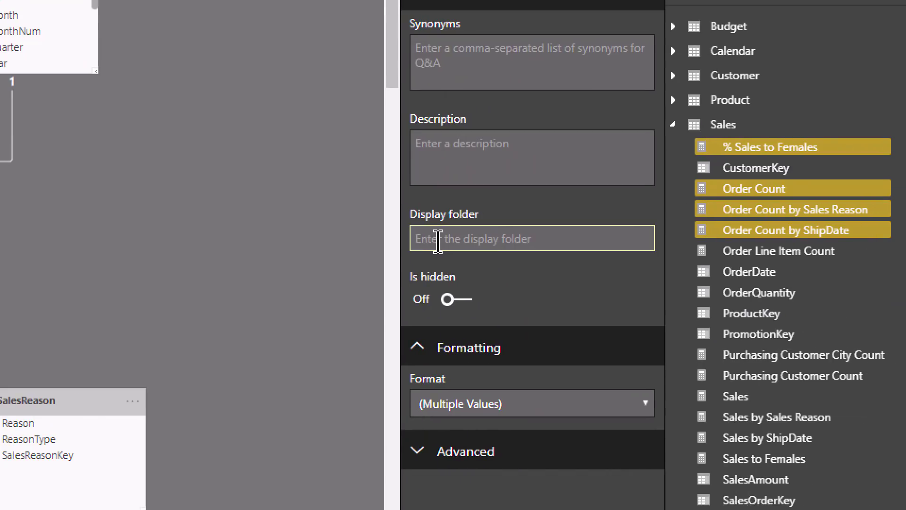
Set the selected measures' Display folder to Sales Measures.
left_click(532, 238)
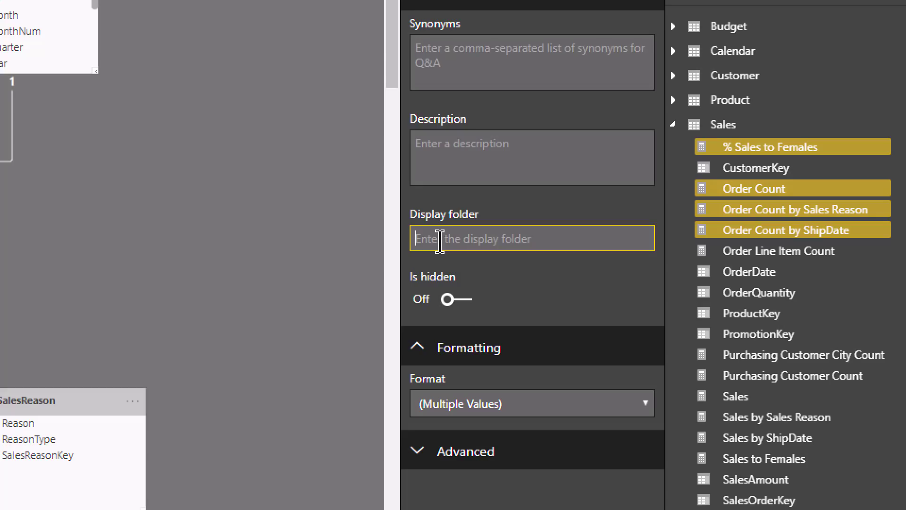
type("Sales")
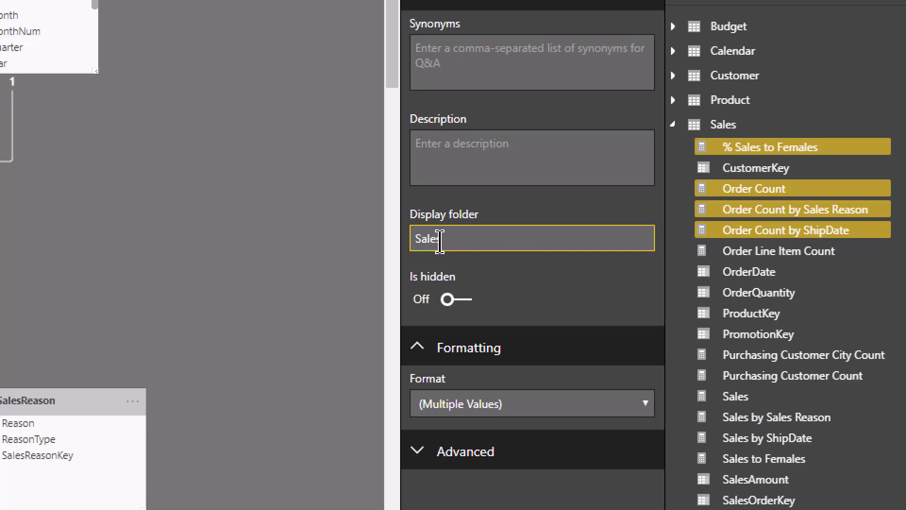
type("Measr")
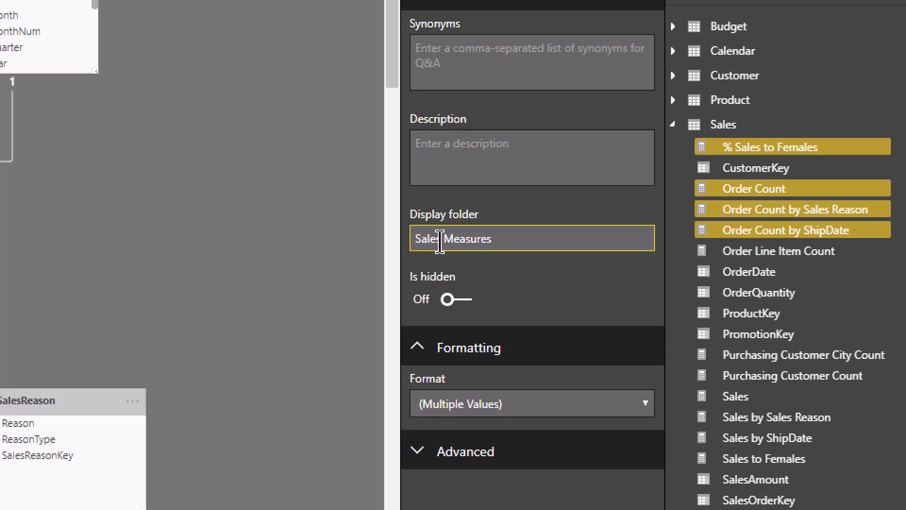
type("\\")
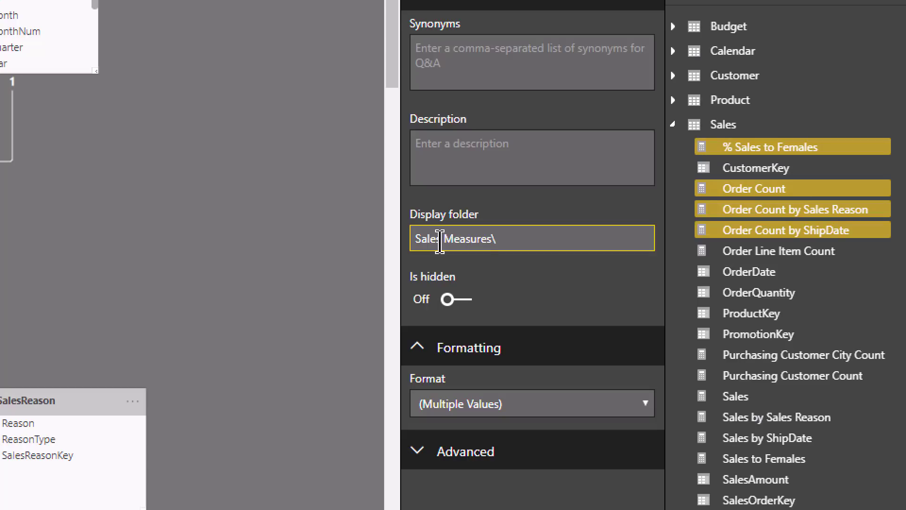
type("Time")
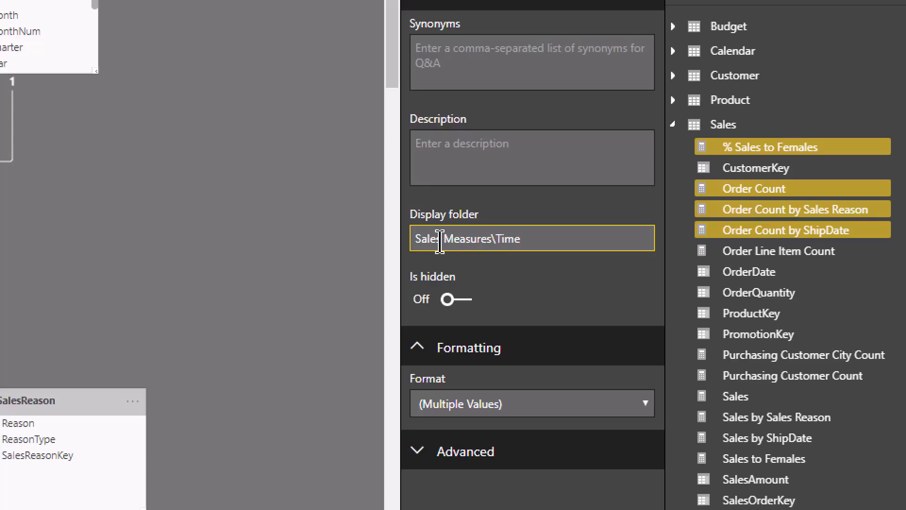
key("Backspace")
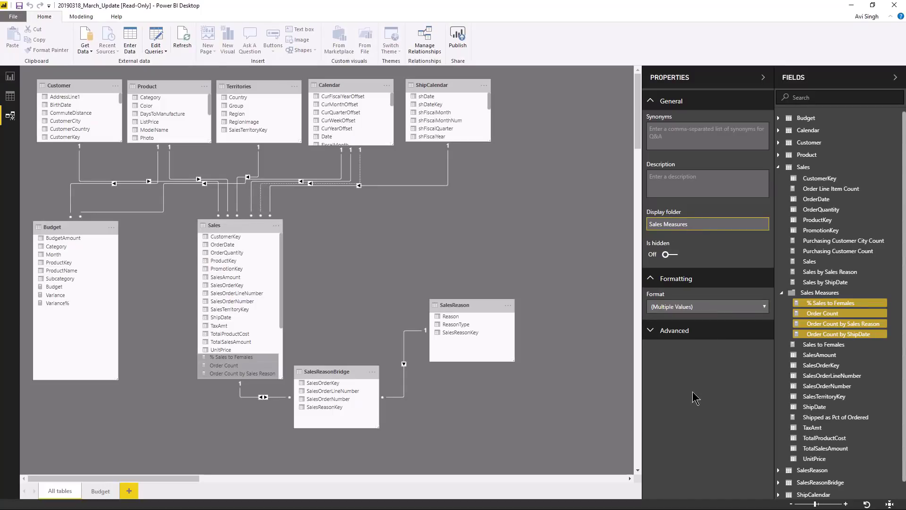
mouse_move(688, 346)
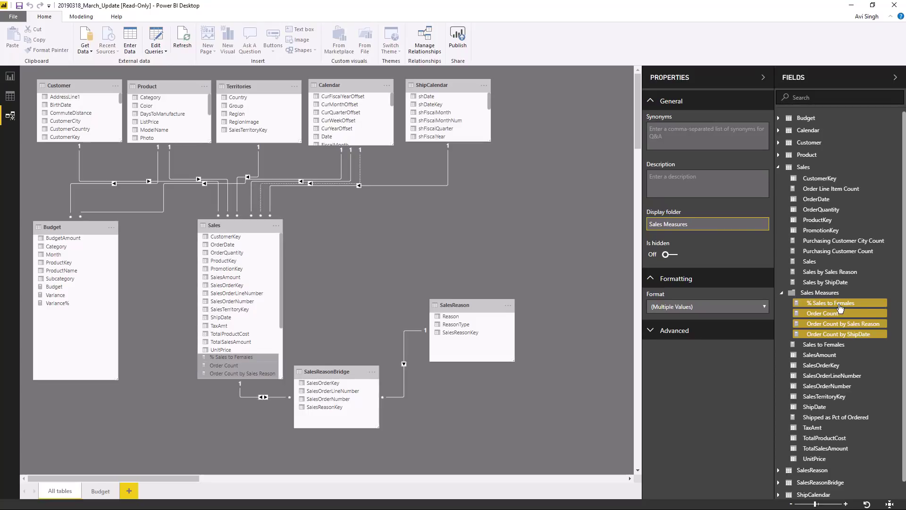
left_click(707, 224)
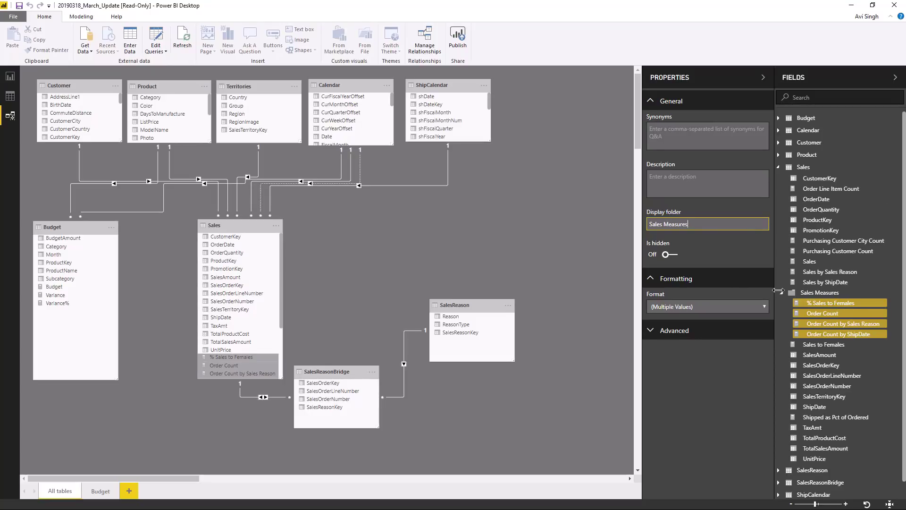
mouse_move(683, 387)
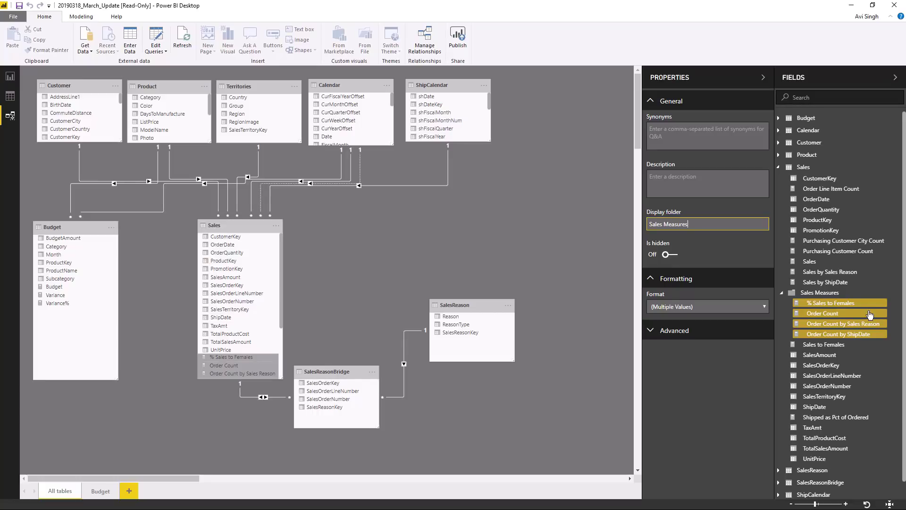
mouse_move(241, 101)
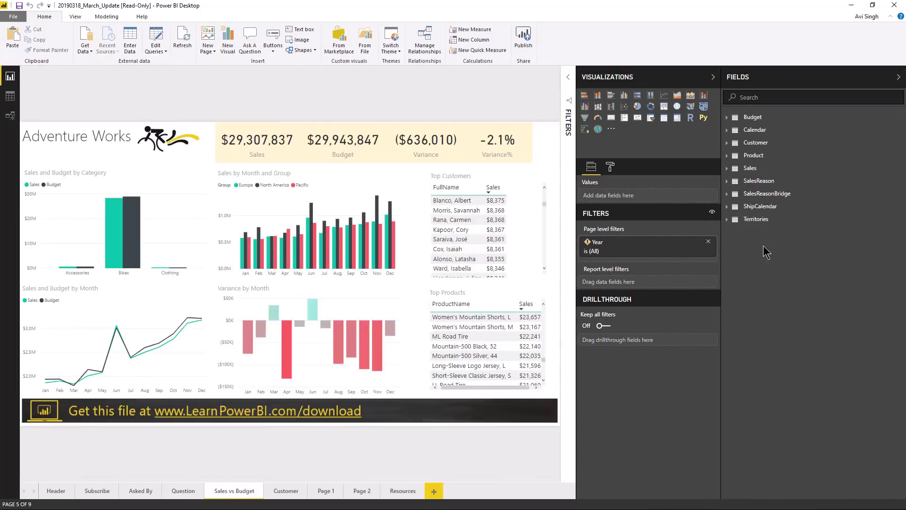
Return to the Report view showing the Sales vs Budget page.
left_click(750, 168)
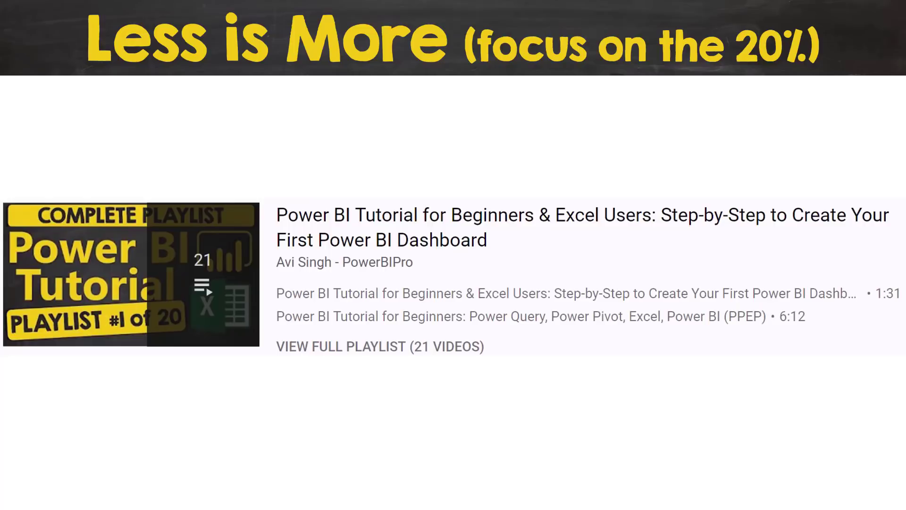
Mark the promoted 21-video Power BI tutorial playlist card.
left_click_drag(854, 92, 847, 294)
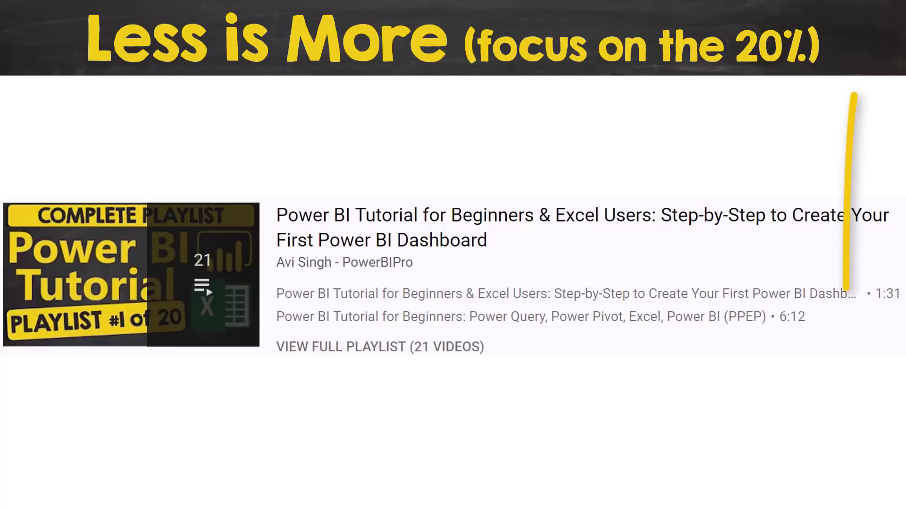